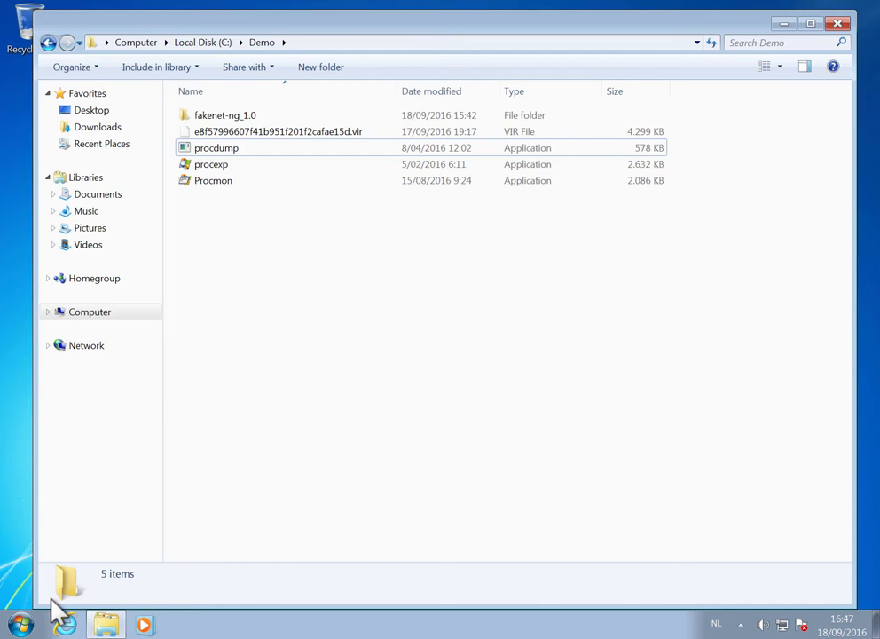
Launch Wireshark from the Start menu, capture on Local Area Connection and filter to dns.
left_click(16, 613)
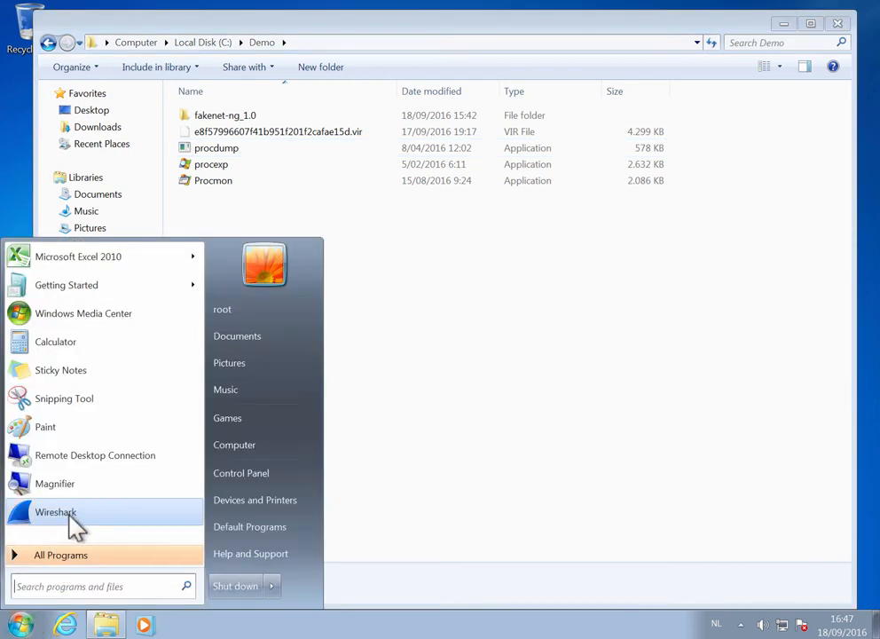
left_click(49, 512)
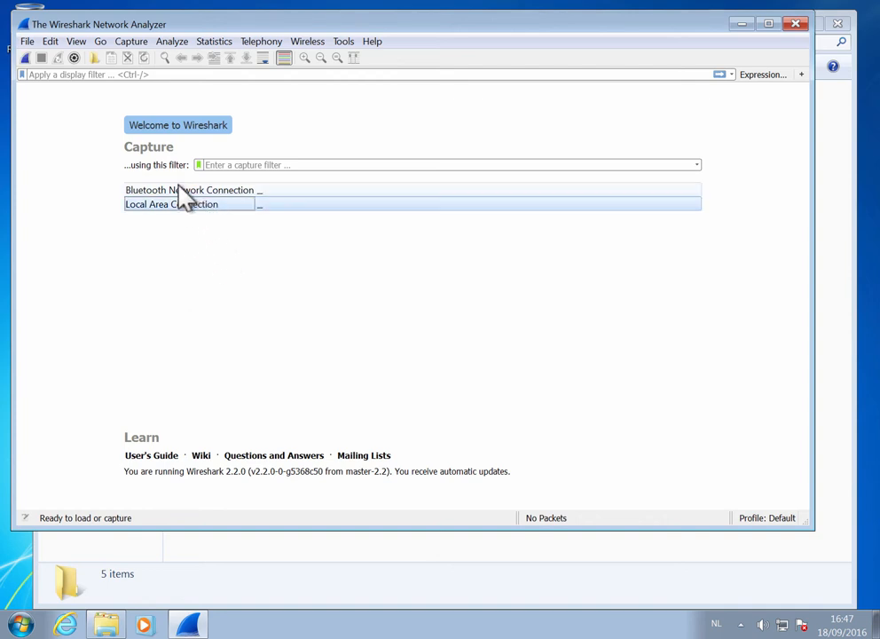
double_click(170, 204)
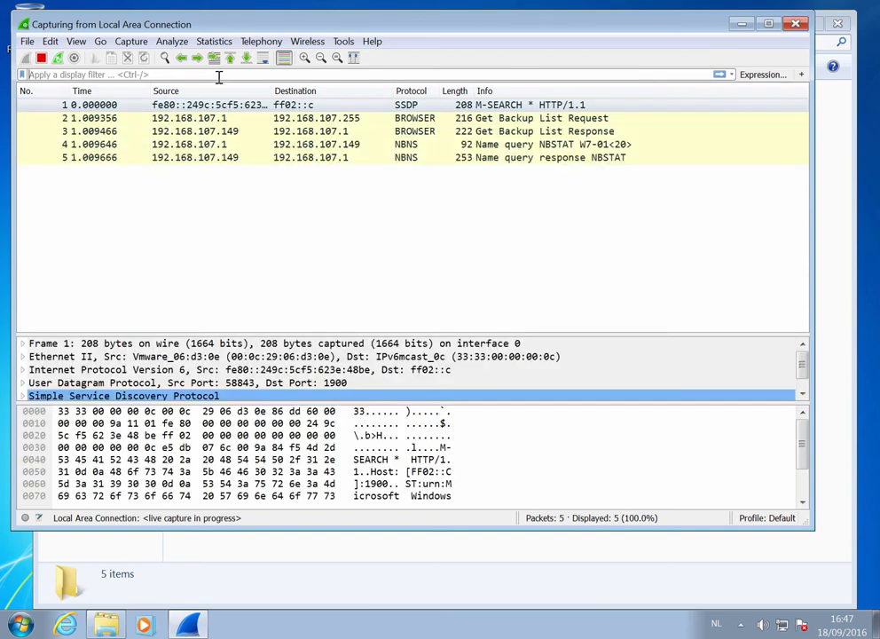
type("dns")
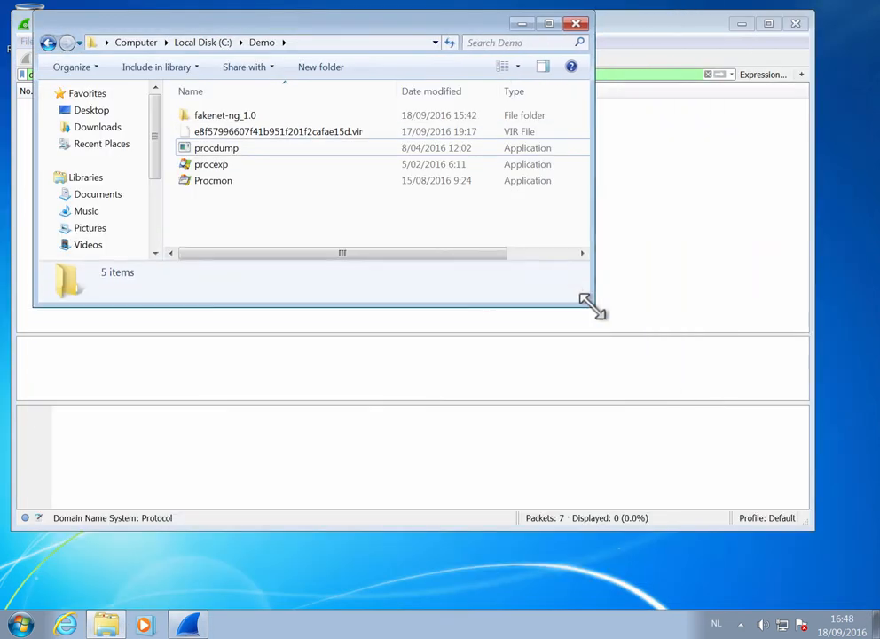
Rename the .vir sample to malware.exe, accept the extension change, and run it elevated.
left_click_drag(311, 22, 568, 258)
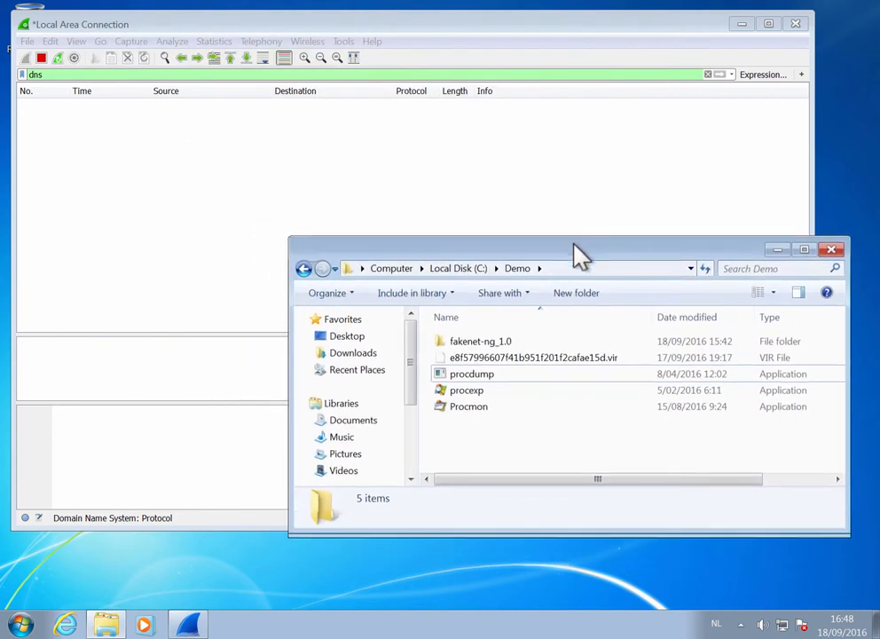
left_click(535, 346)
type("malware.exe")
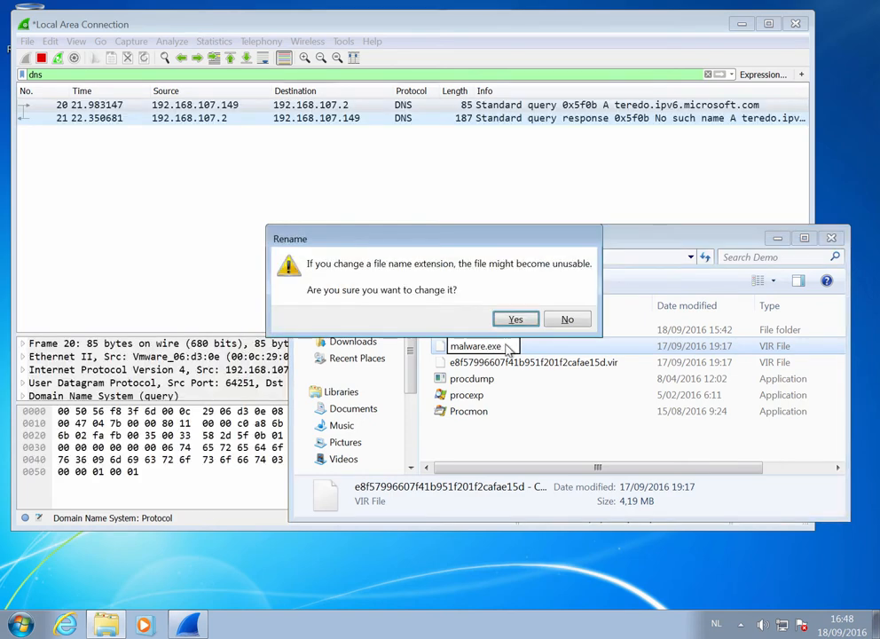
left_click(515, 319)
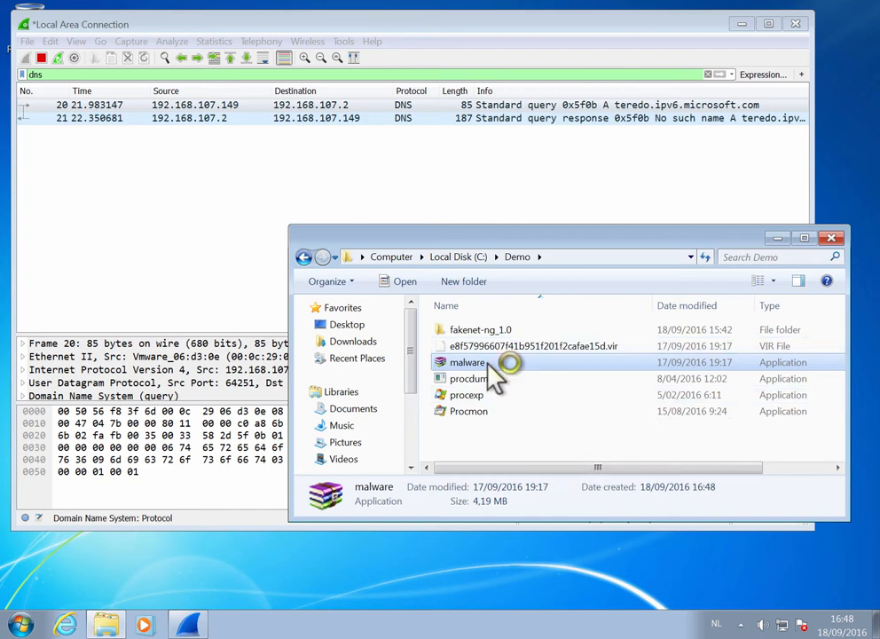
double_click(468, 362)
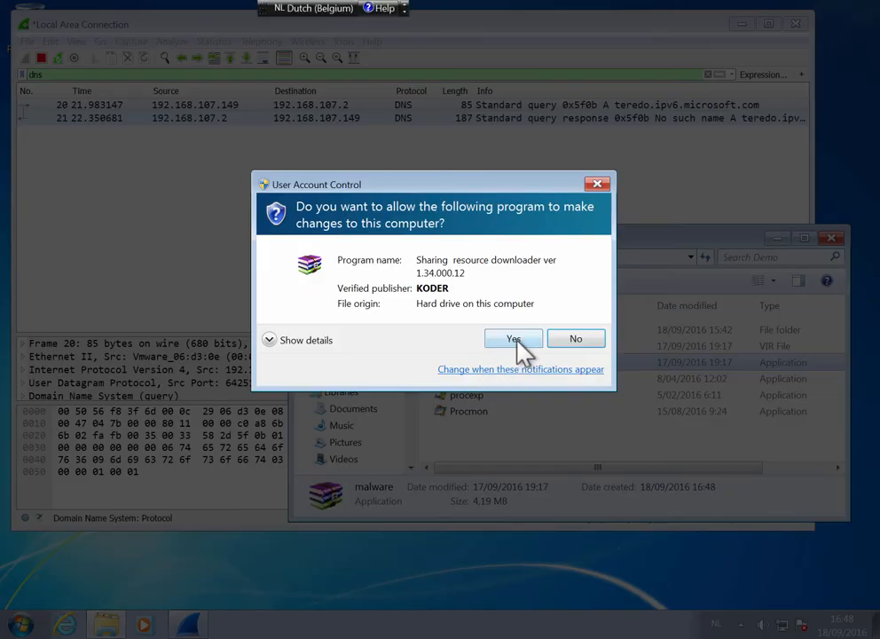
left_click(513, 338)
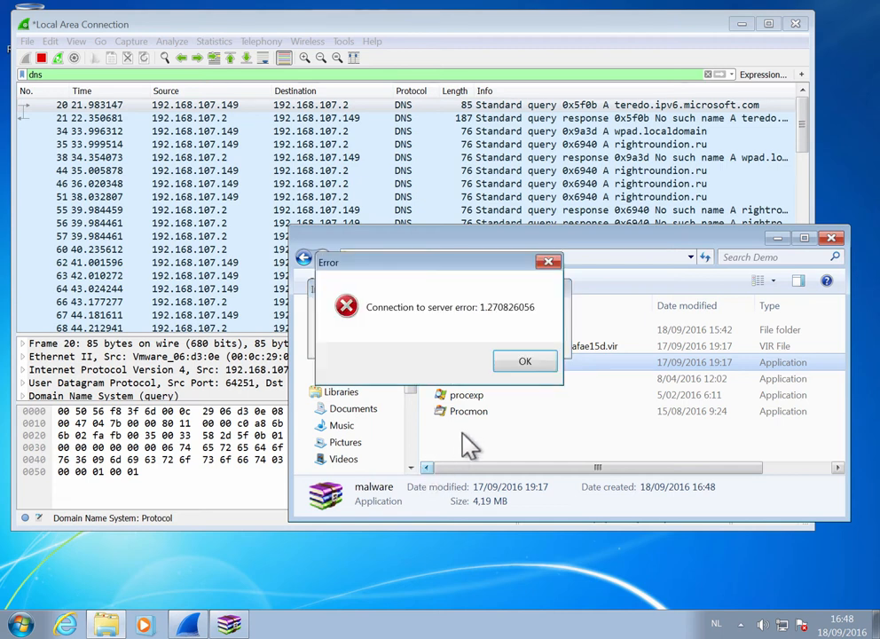
Dismiss the connection error, scroll the rightroundion.ru DNS lookups, and close Wireshark.
left_click(525, 361)
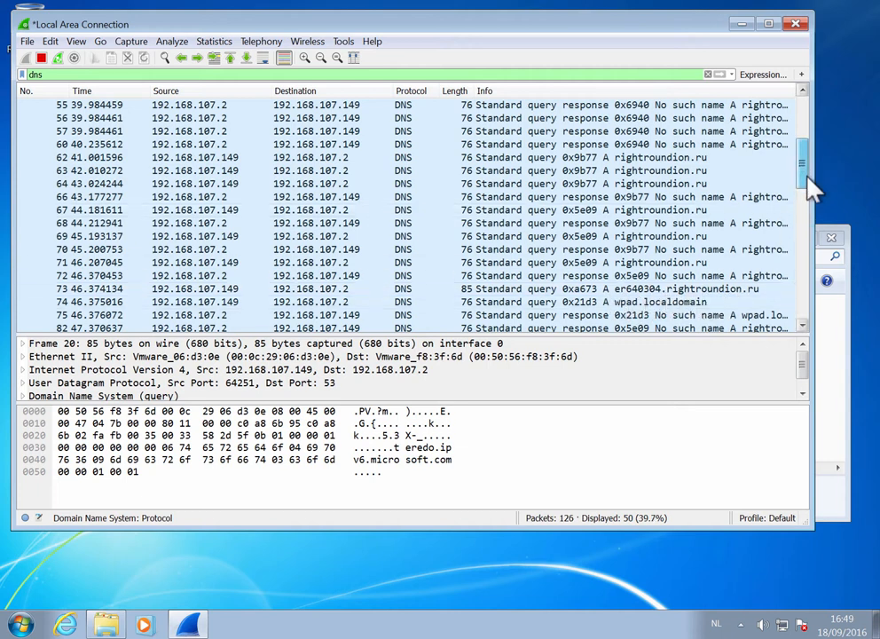
scroll("down", 3)
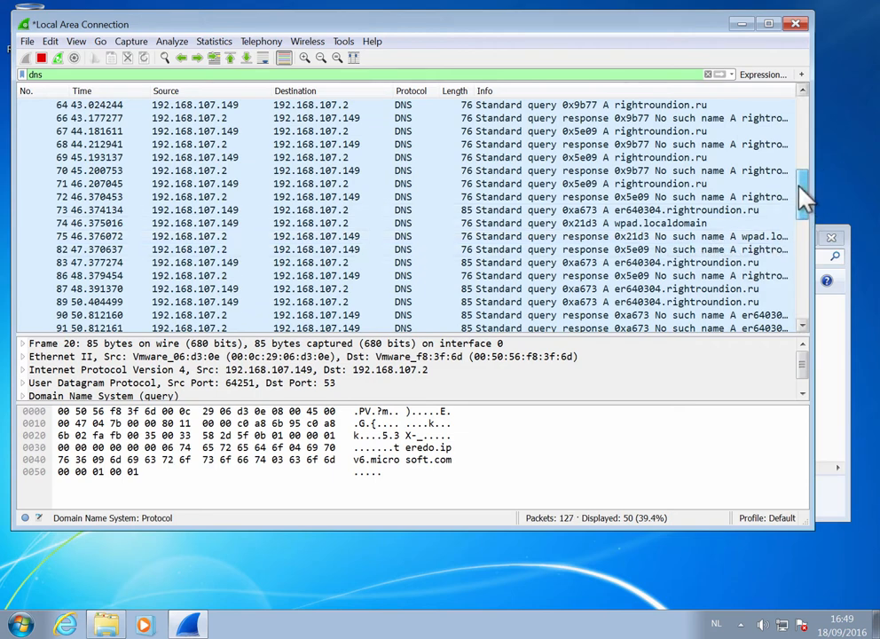
scroll("down", 3)
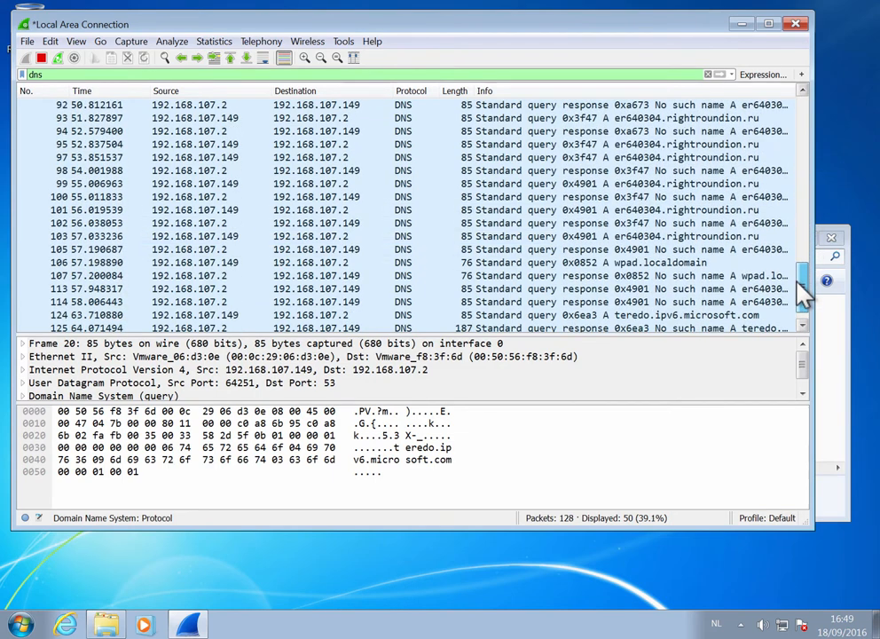
scroll("down", 3)
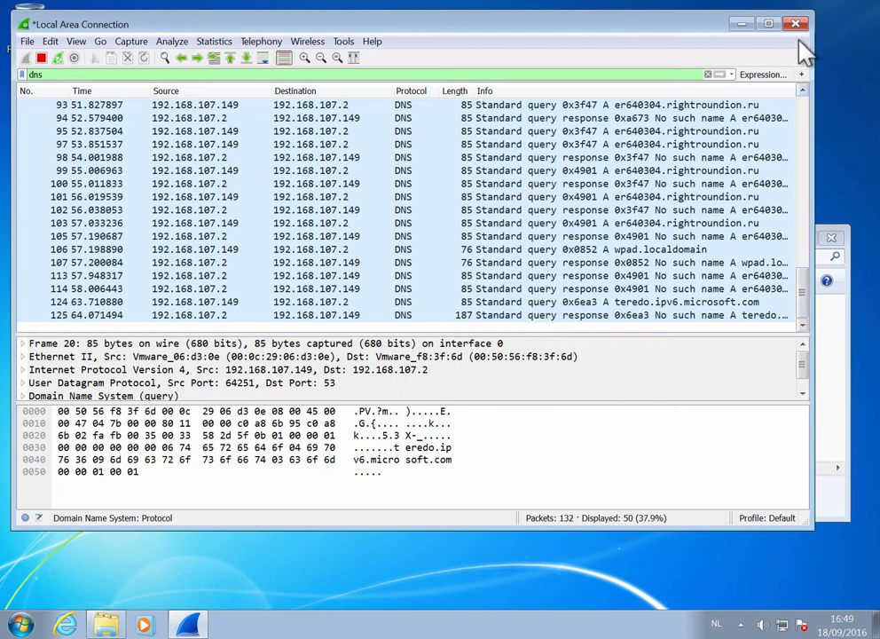
left_click(796, 24)
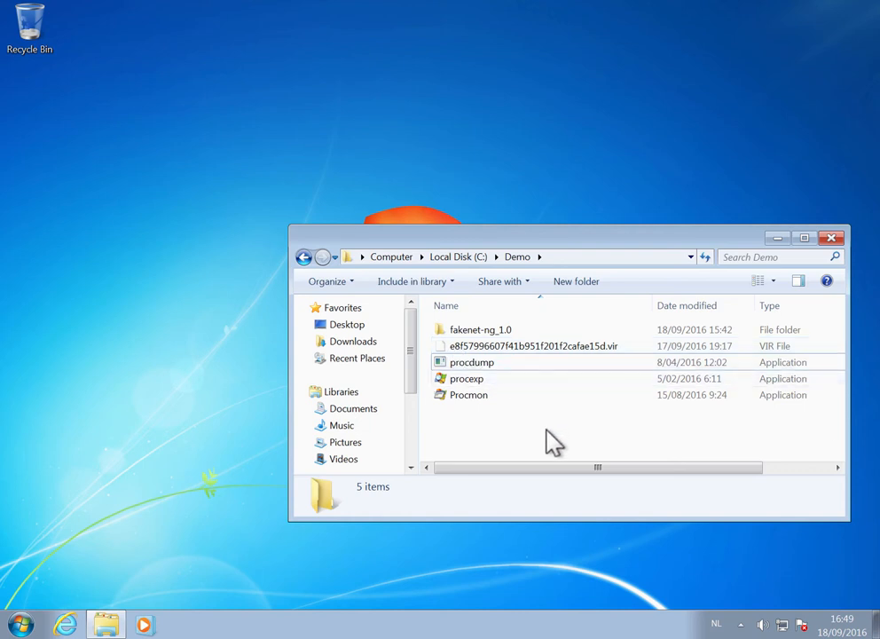
Open the fakenet-ng_1.0 folder and ping dsjhbcsjbcsbjs.com from a new command prompt.
double_click(480, 330)
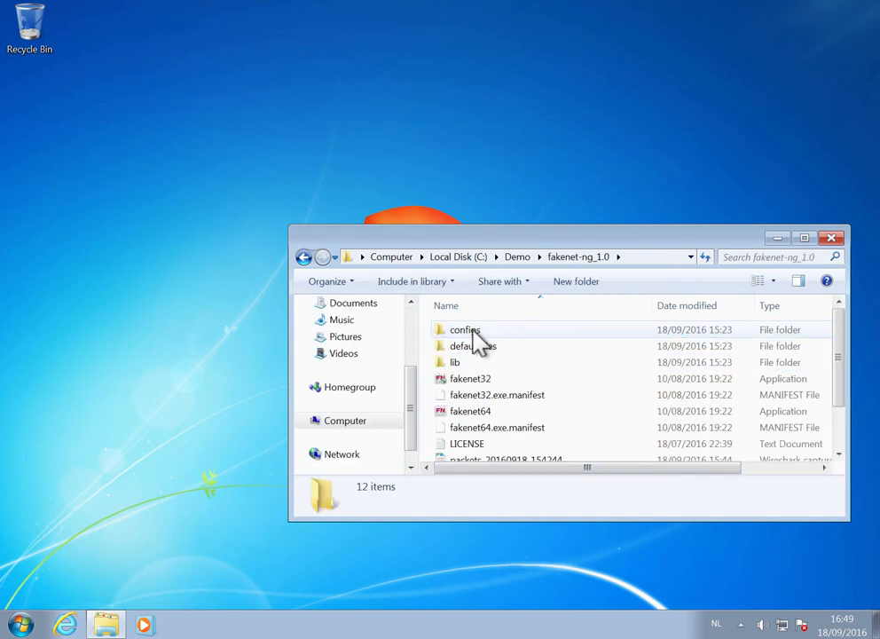
mouse_move(83, 611)
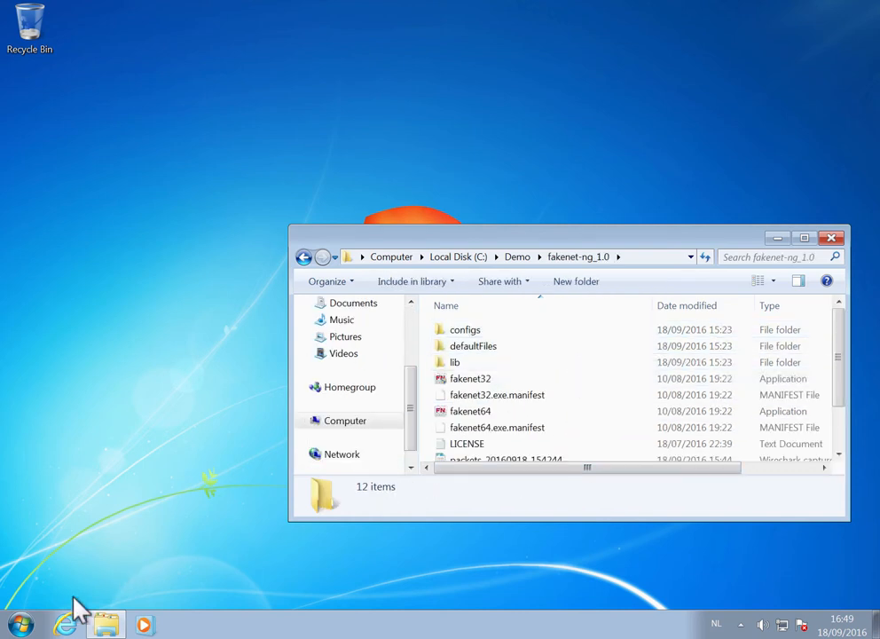
left_click(20, 625)
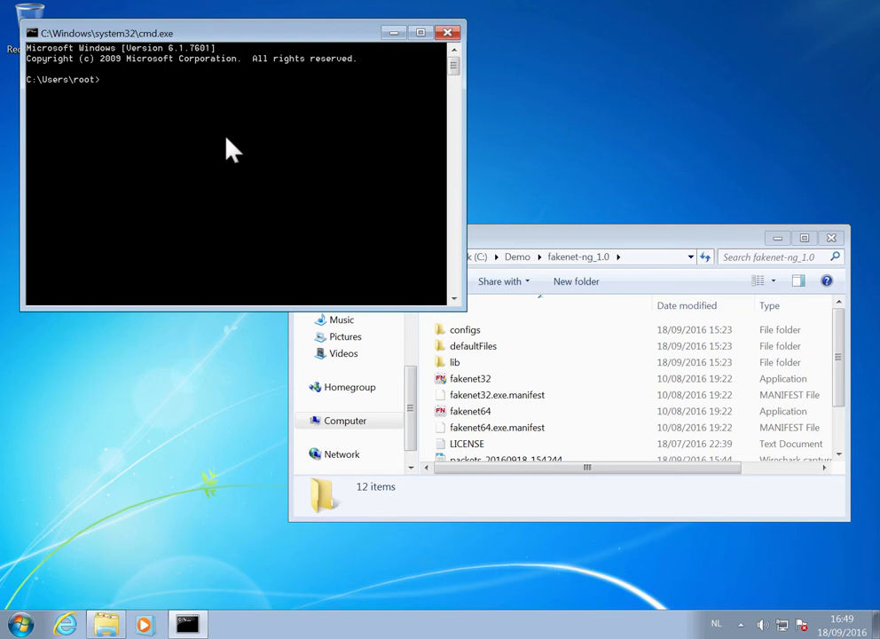
type("ping")
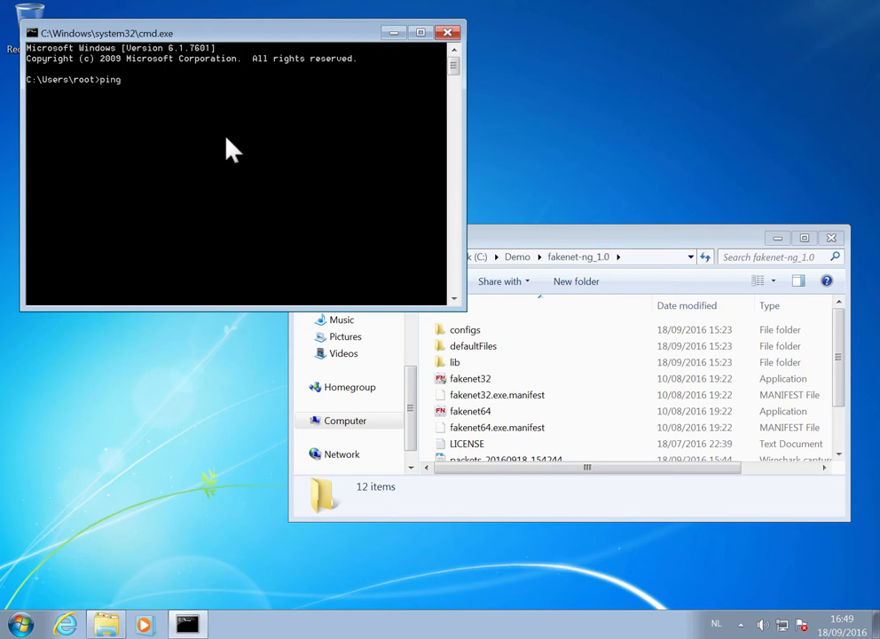
type("dsjhbcsjbcsb")
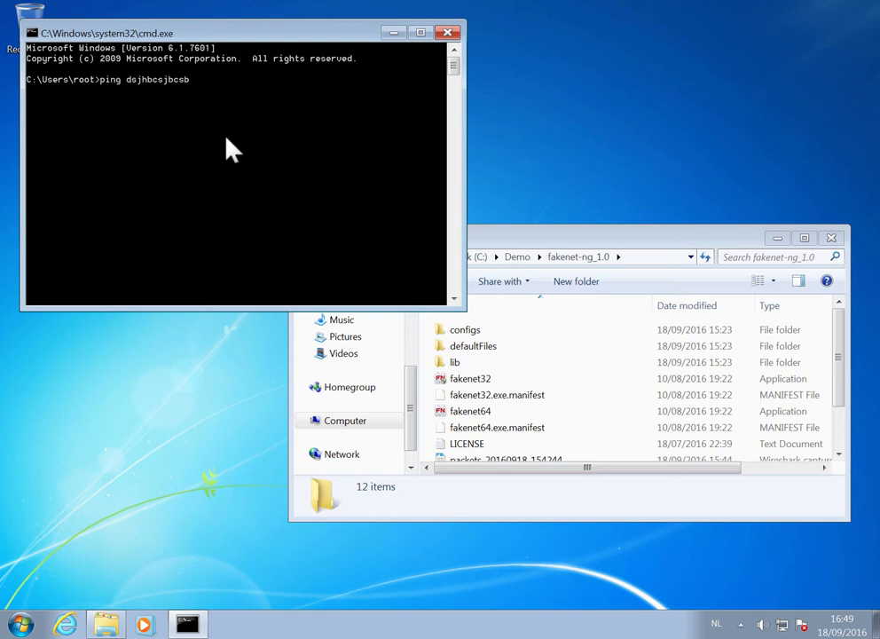
type("js.com")
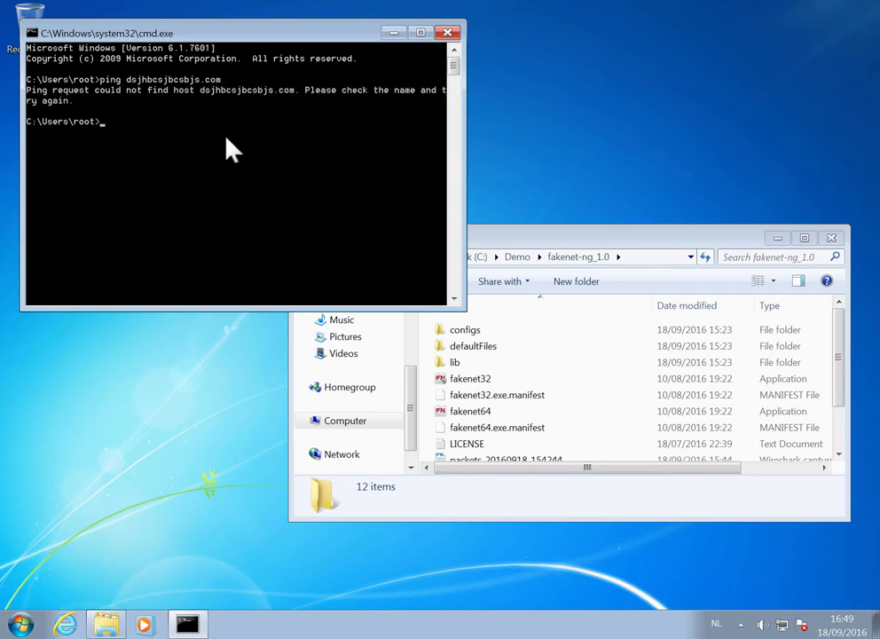
mouse_move(271, 122)
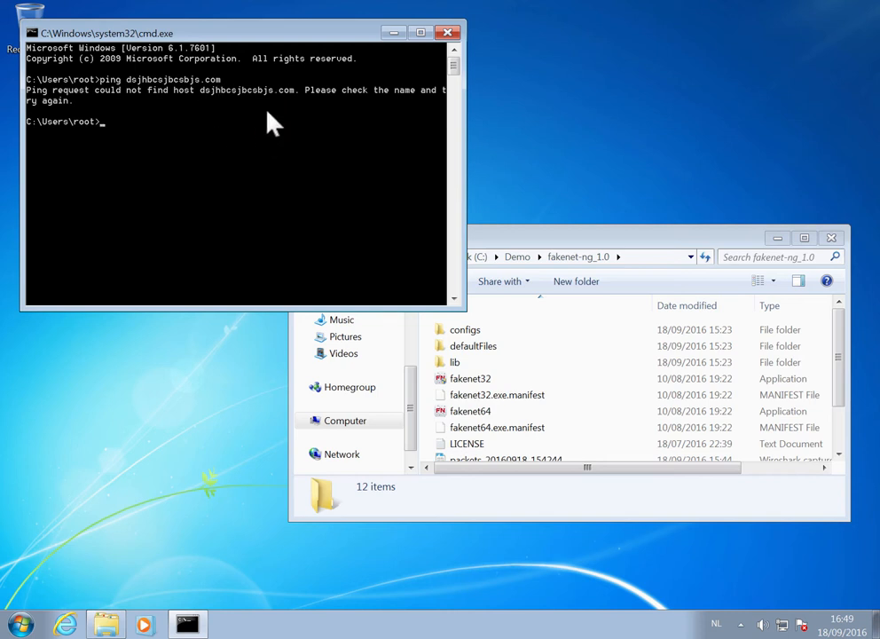
mouse_move(293, 116)
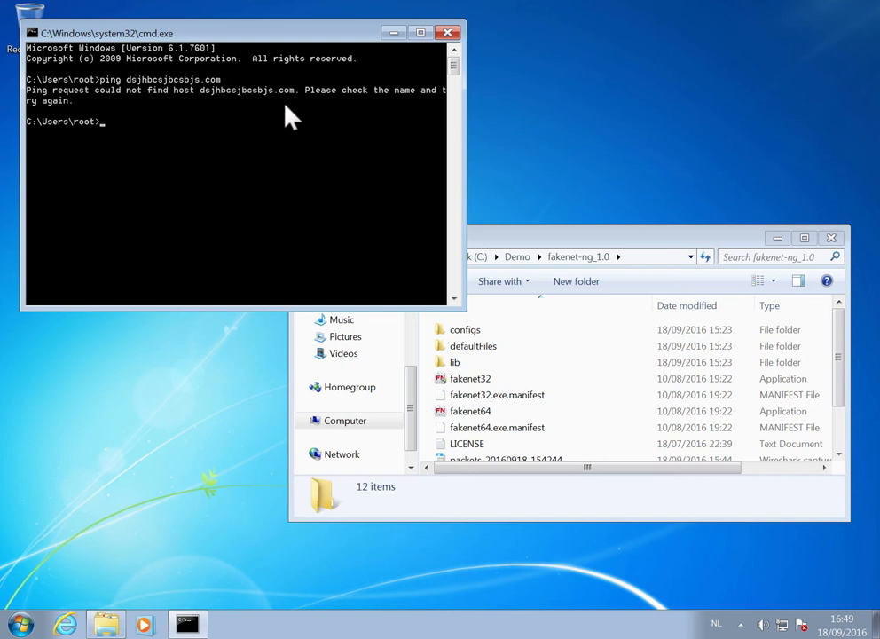
mouse_move(635, 239)
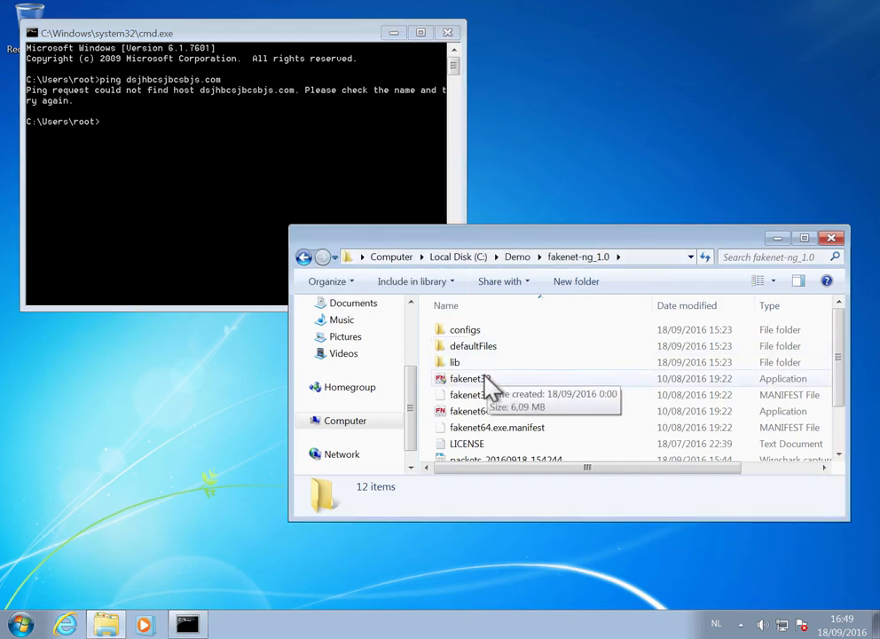
Launch fakenet32, granting it UAC permission and firewall access.
double_click(466, 378)
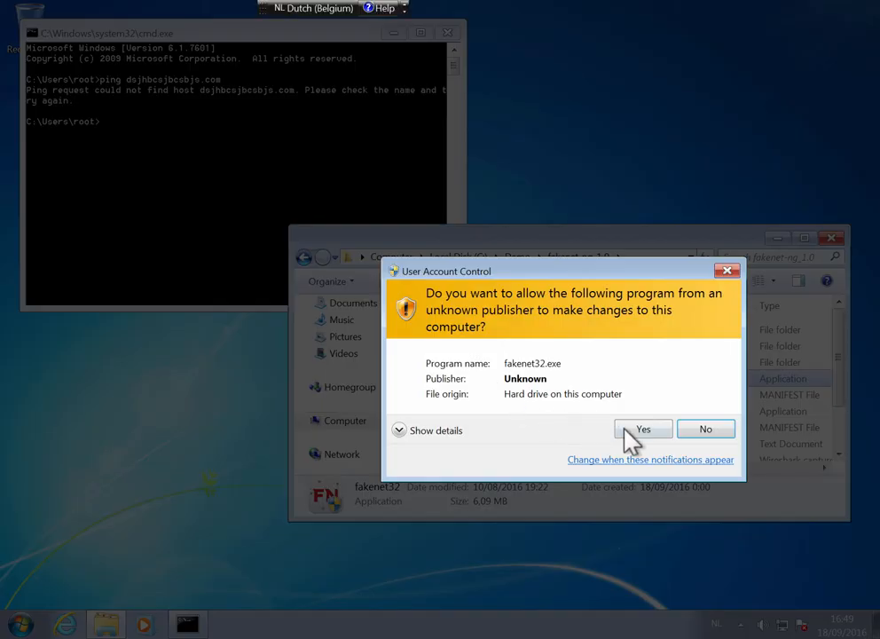
left_click(642, 429)
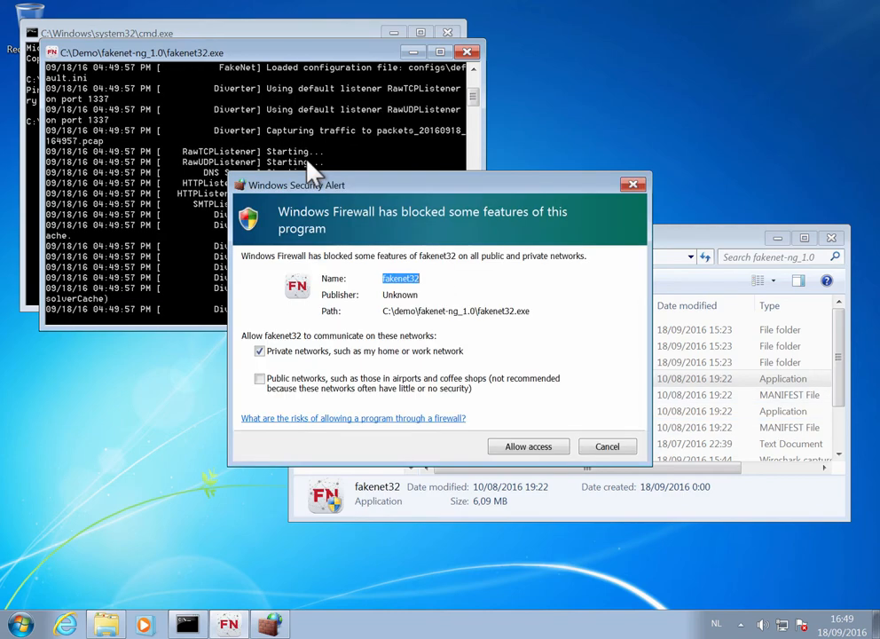
left_click(528, 445)
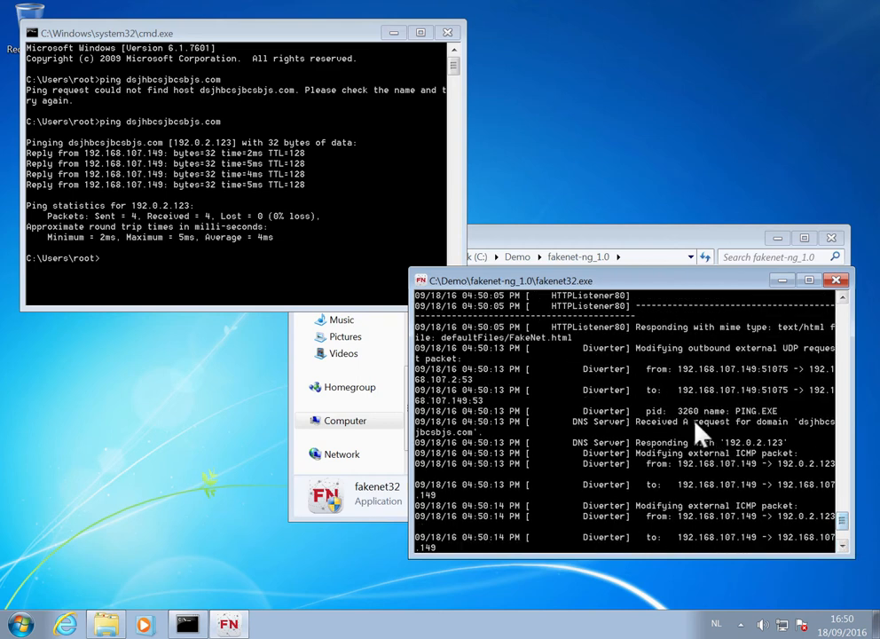
mouse_move(720, 499)
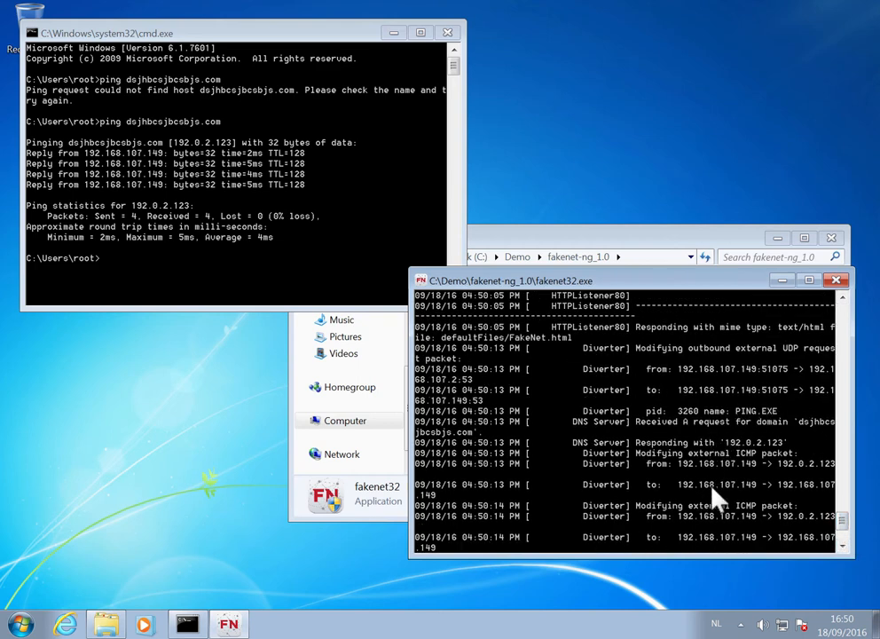
mouse_move(692, 443)
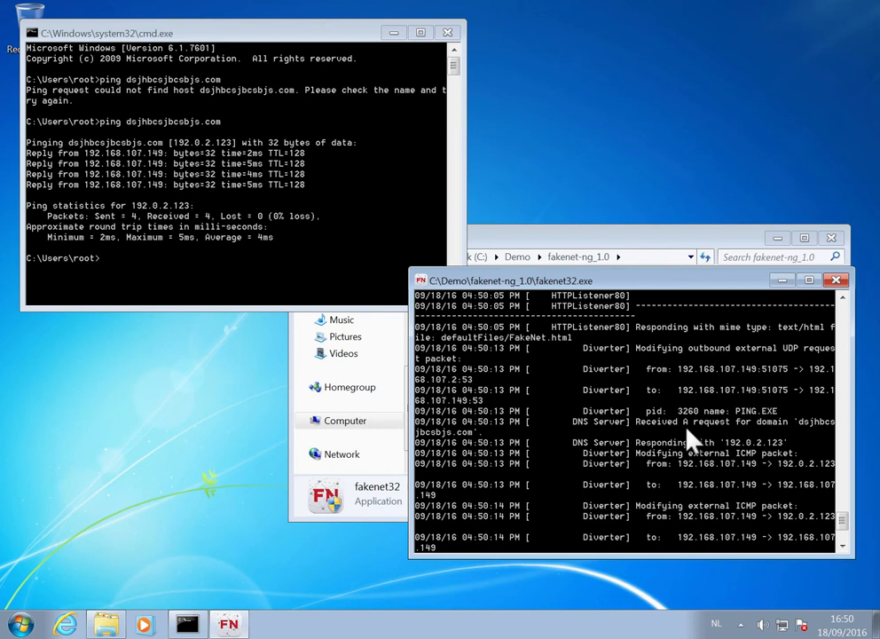
mouse_move(686, 443)
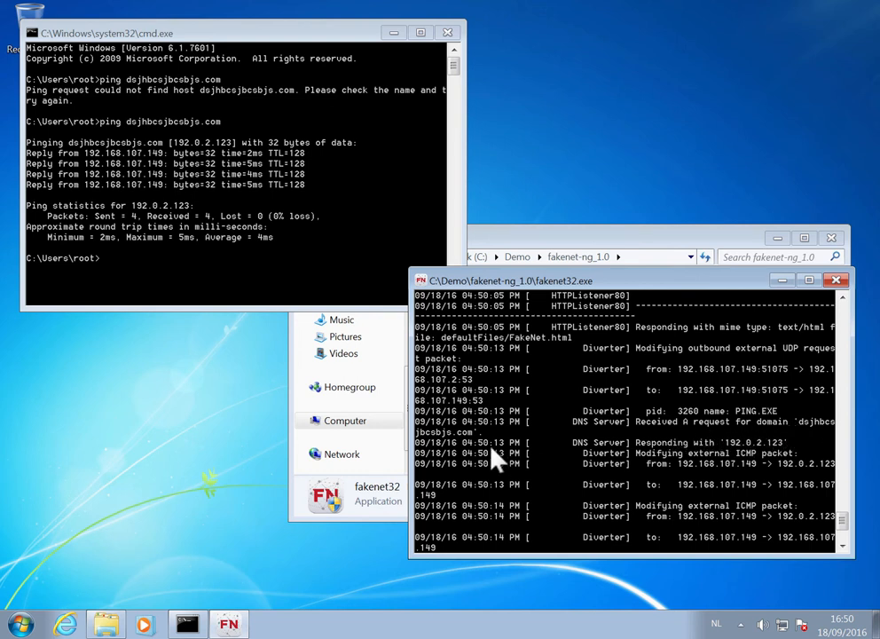
mouse_move(670, 457)
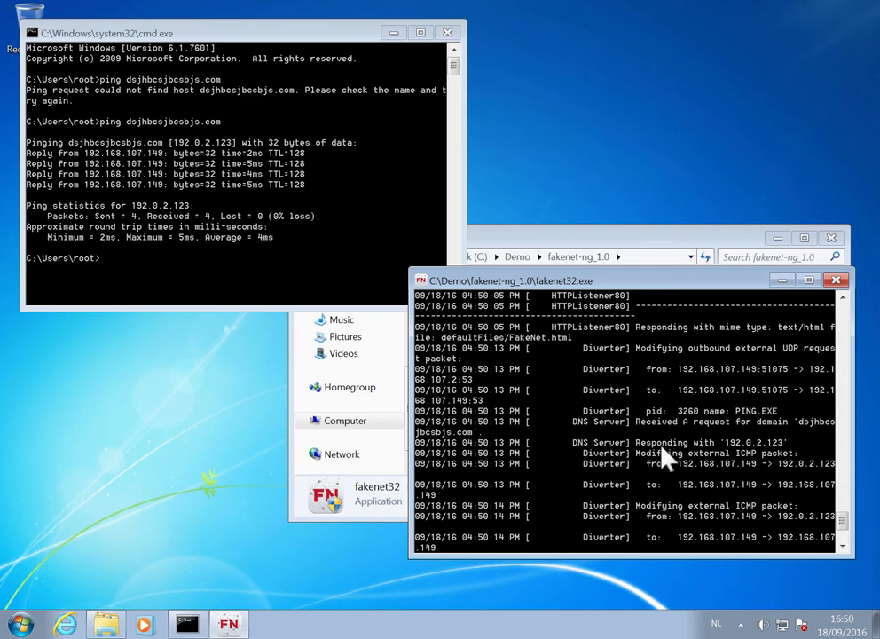
mouse_move(730, 455)
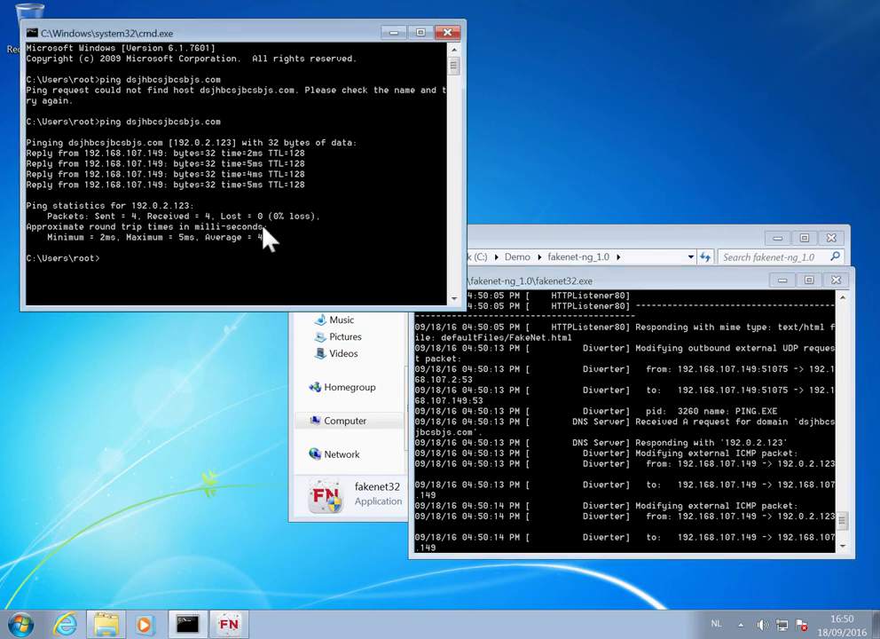
Run ipconfig to show the adapter's IPv4 address 192.168.107.149.
type("ipcon")
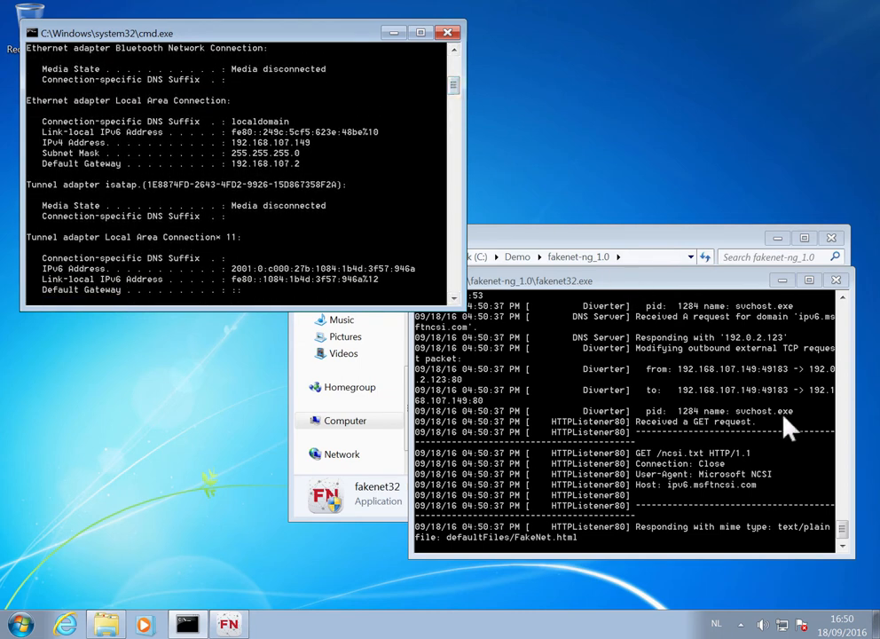
mouse_move(408, 329)
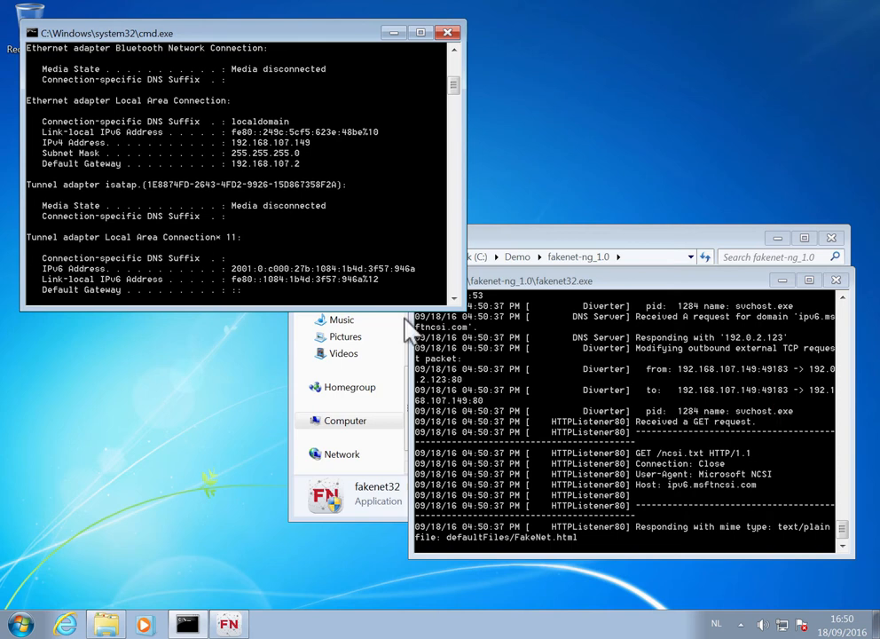
mouse_move(359, 240)
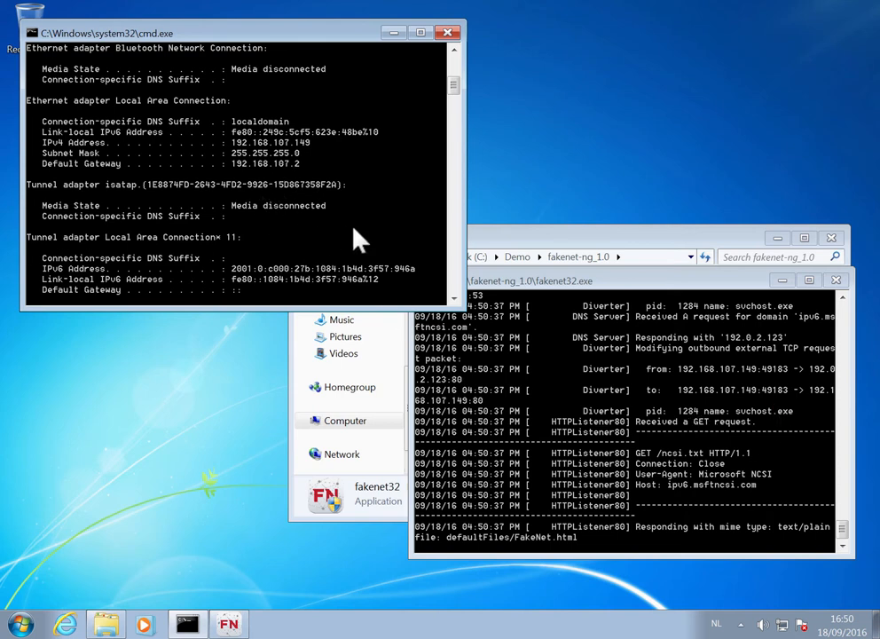
mouse_move(861, 535)
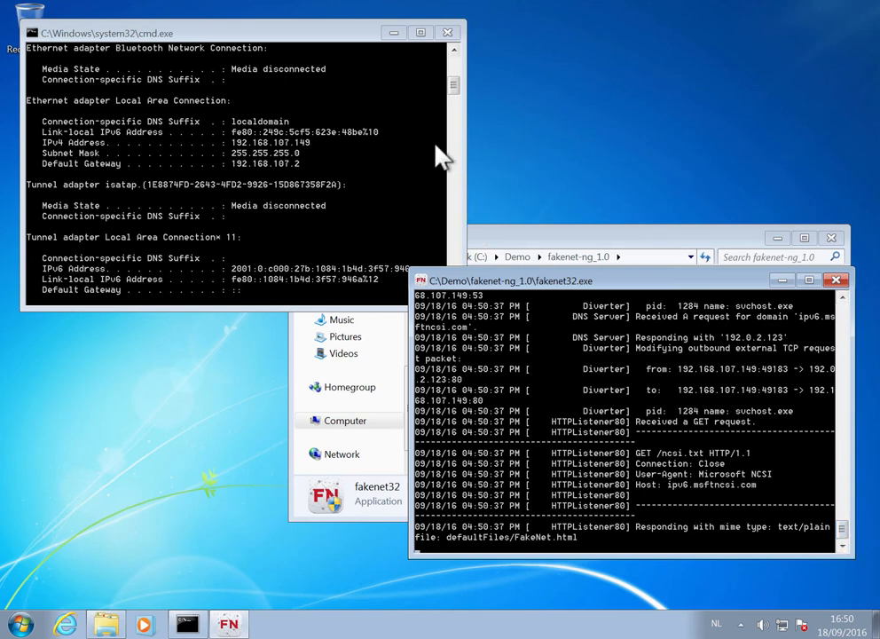
mouse_move(631, 419)
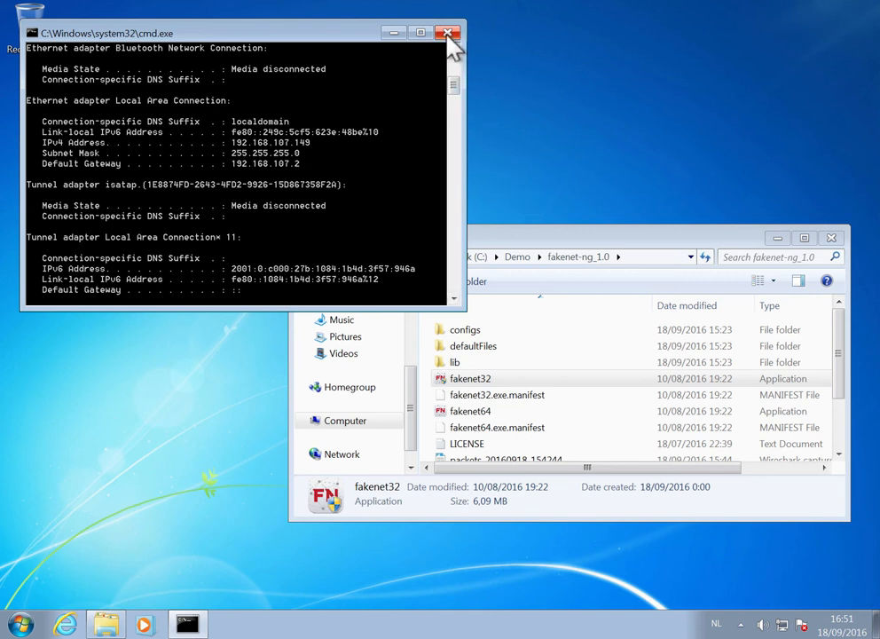
Replace the command prompt with a new one run as administrator.
left_click(448, 31)
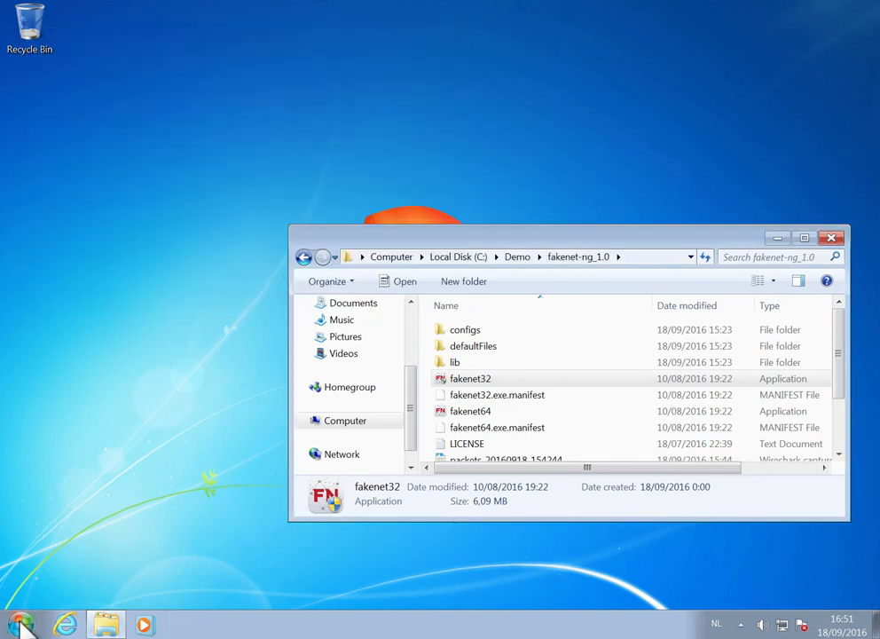
left_click(18, 632)
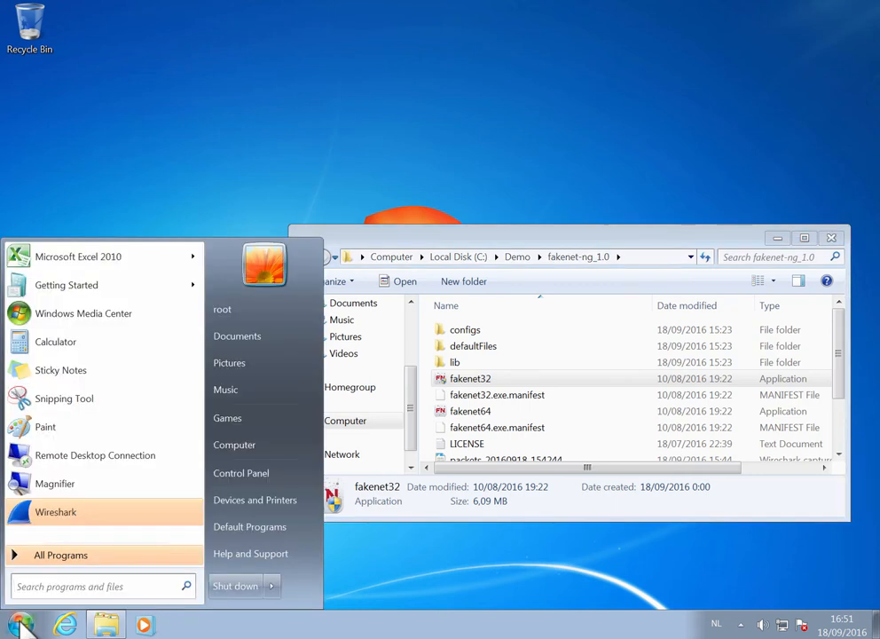
type("cmd")
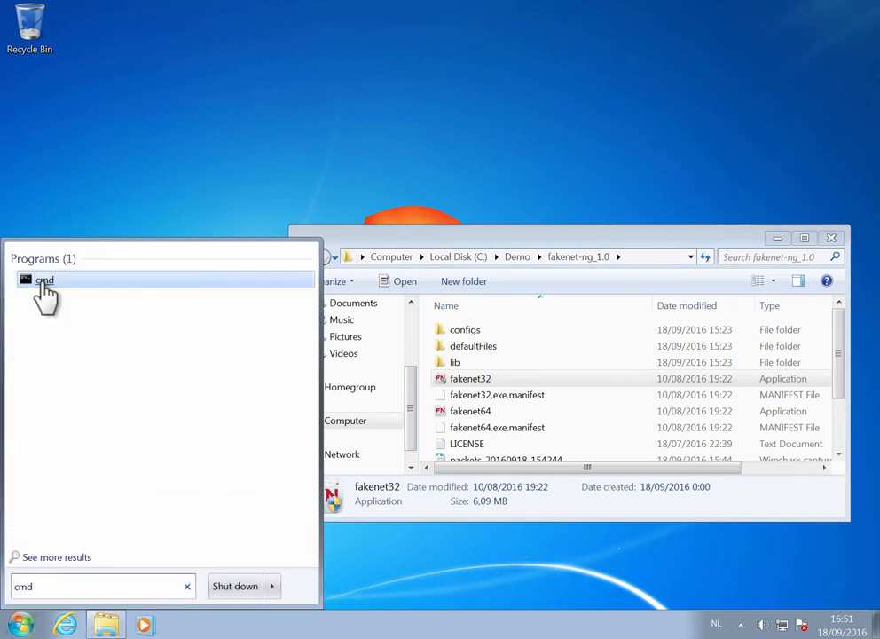
left_click(45, 280)
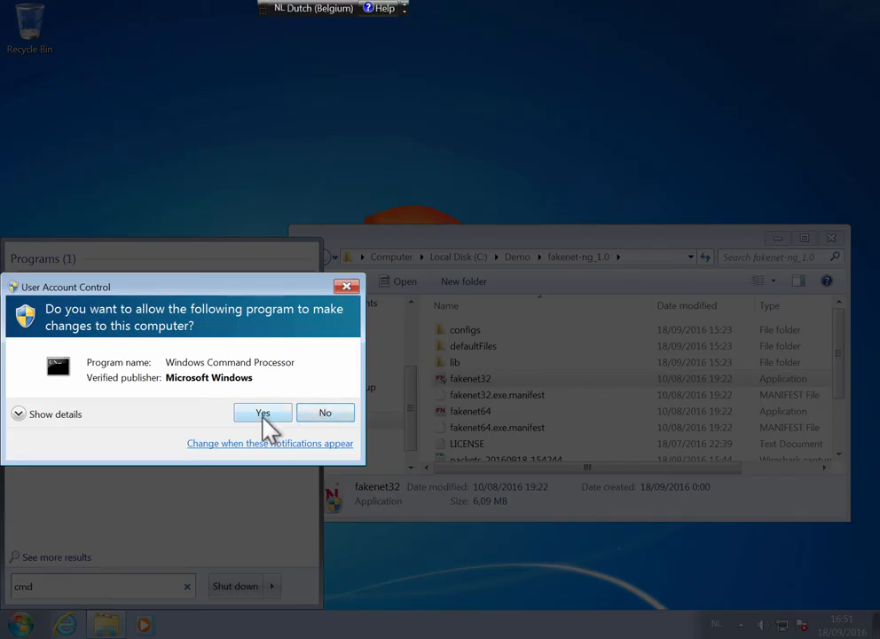
left_click(261, 412)
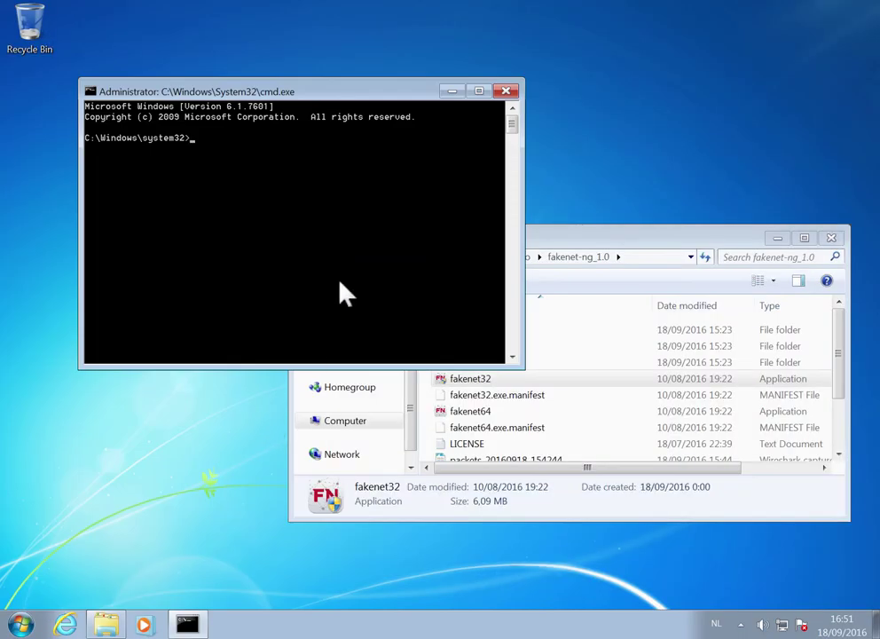
Change to C:\Demo\fakenet-ng_1.0 and run fakenet32.exe 2> output.log.
type("cd ..")
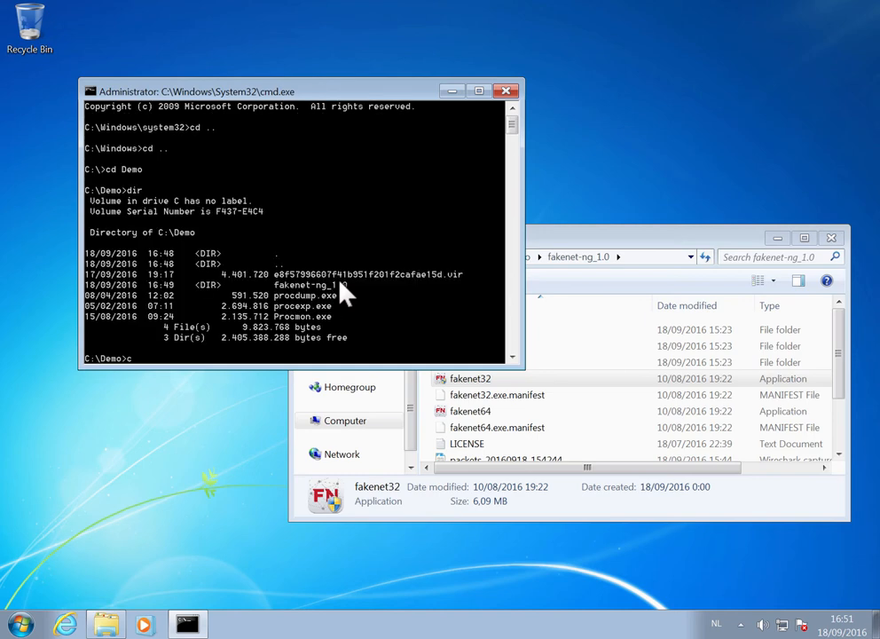
type("cd fakenet-ng_1.0")
type("fakenet32.exe")
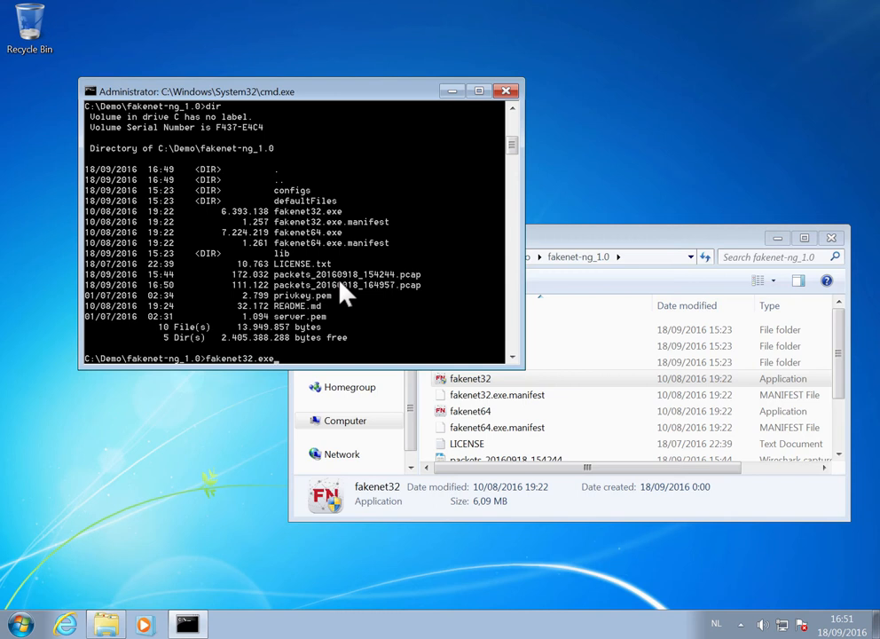
type("2>")
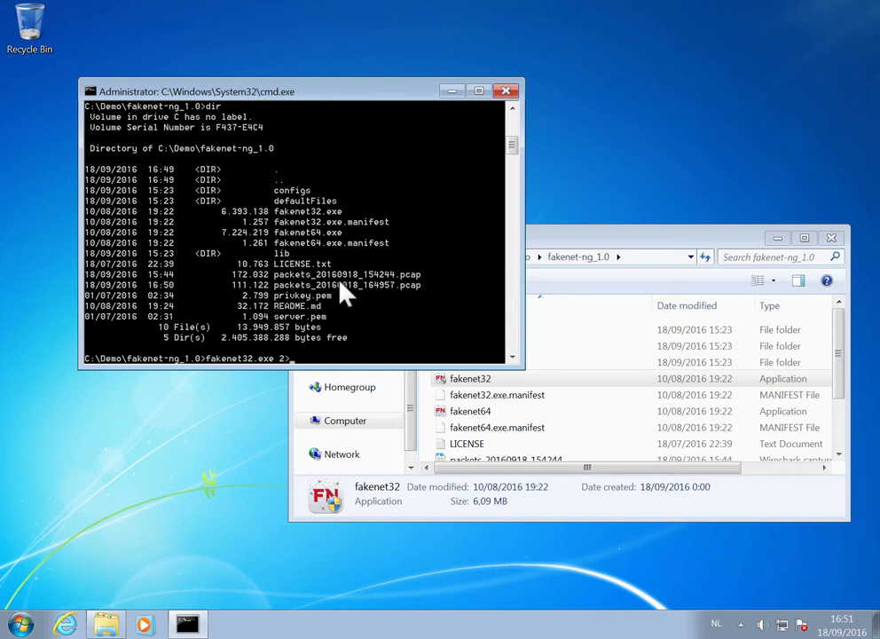
type("output")
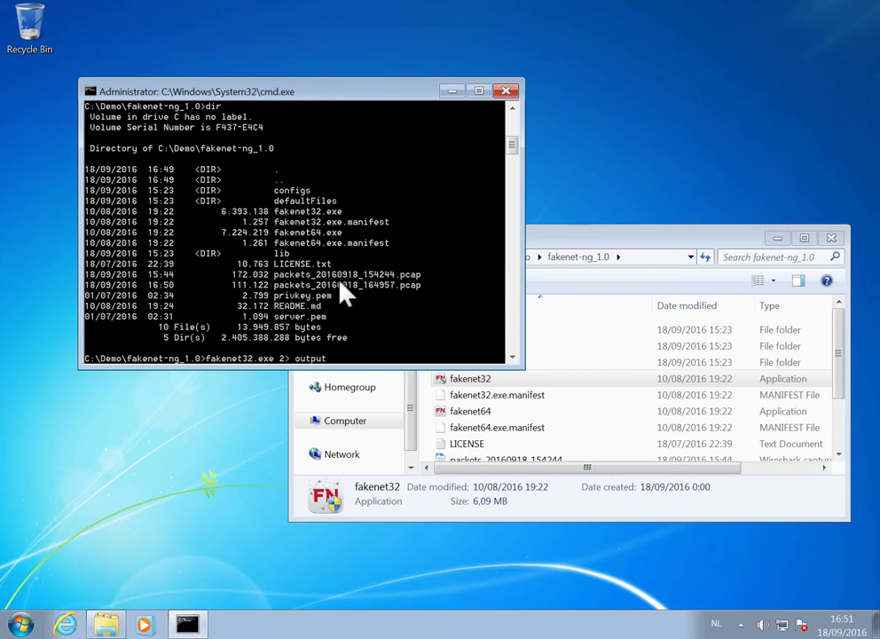
type(".log")
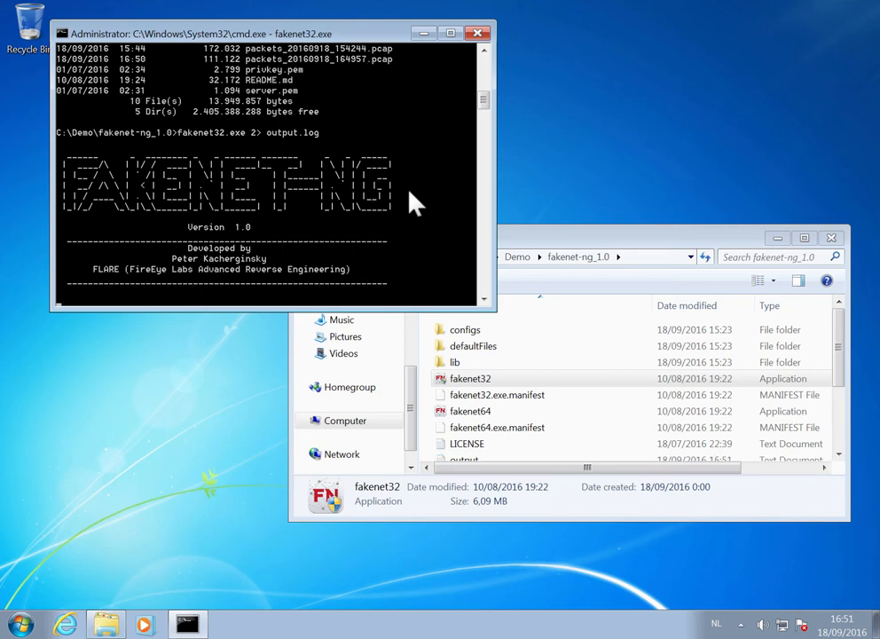
left_click(517, 256)
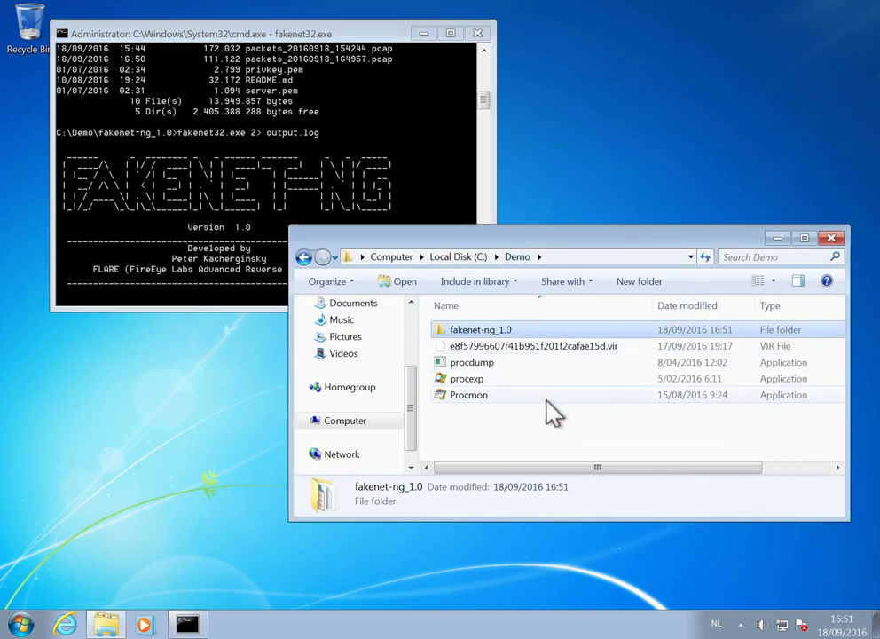
Paste a copy of the .vir sample and rename it malware.exe, accepting the extension change.
left_click(536, 346)
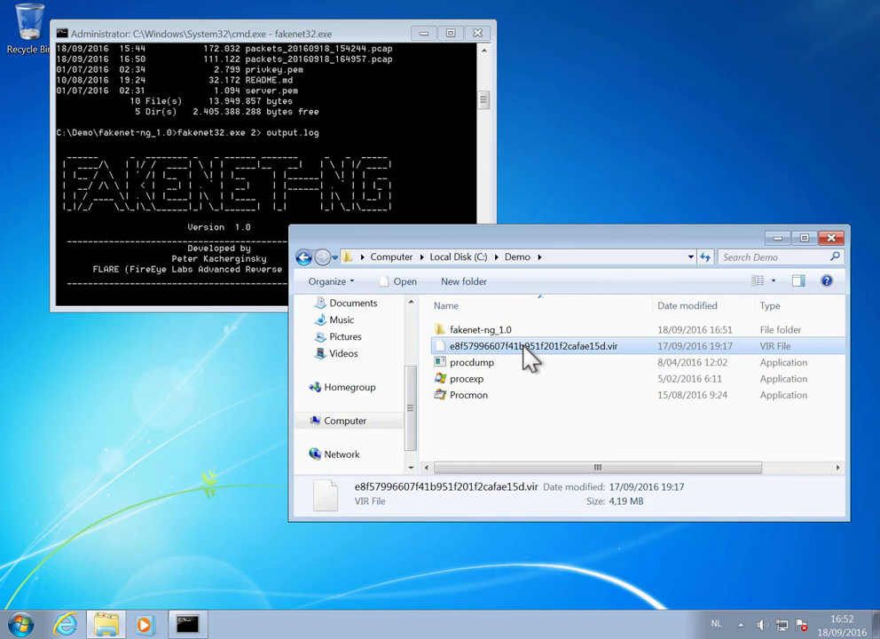
key("ctrl+v")
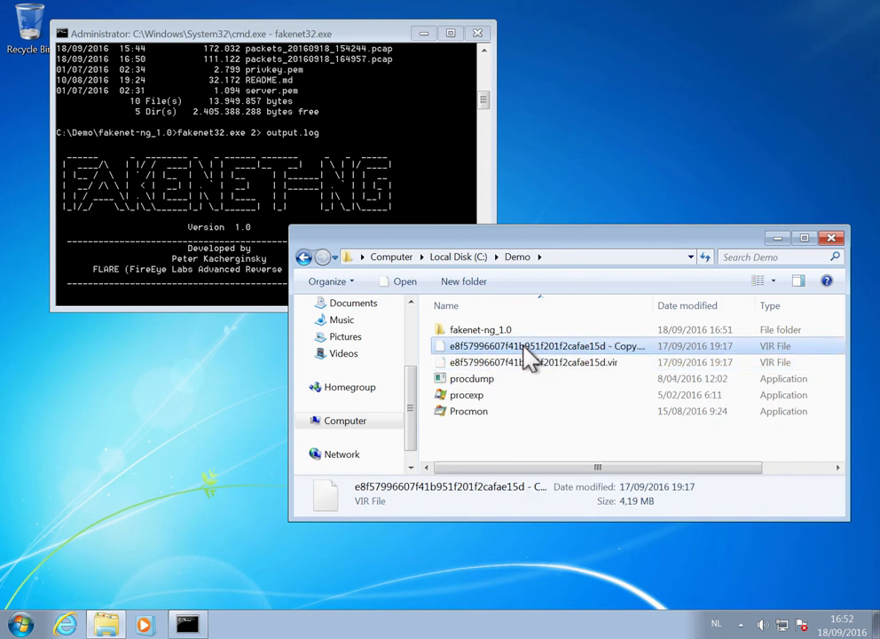
mouse_move(531, 351)
type("malware.exe")
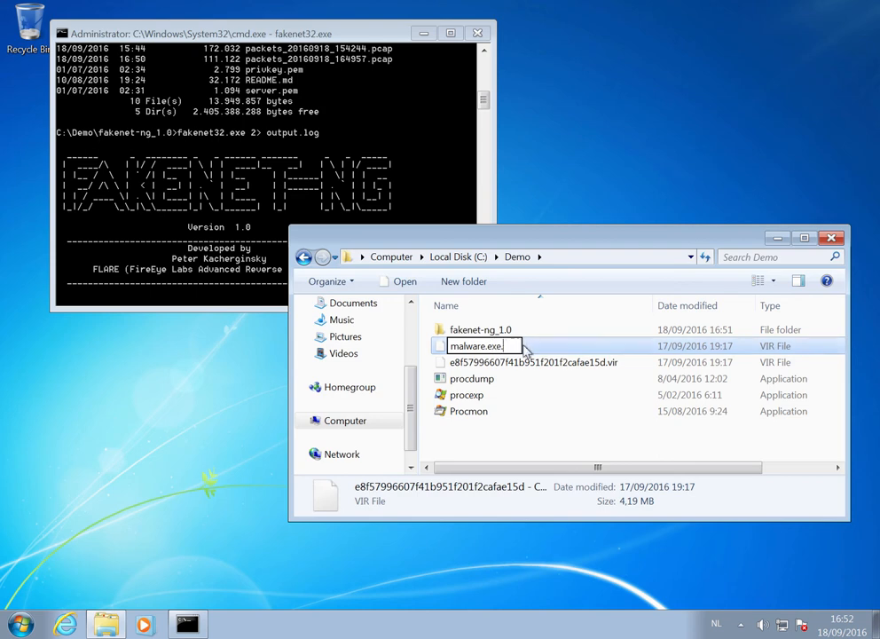
key("Enter")
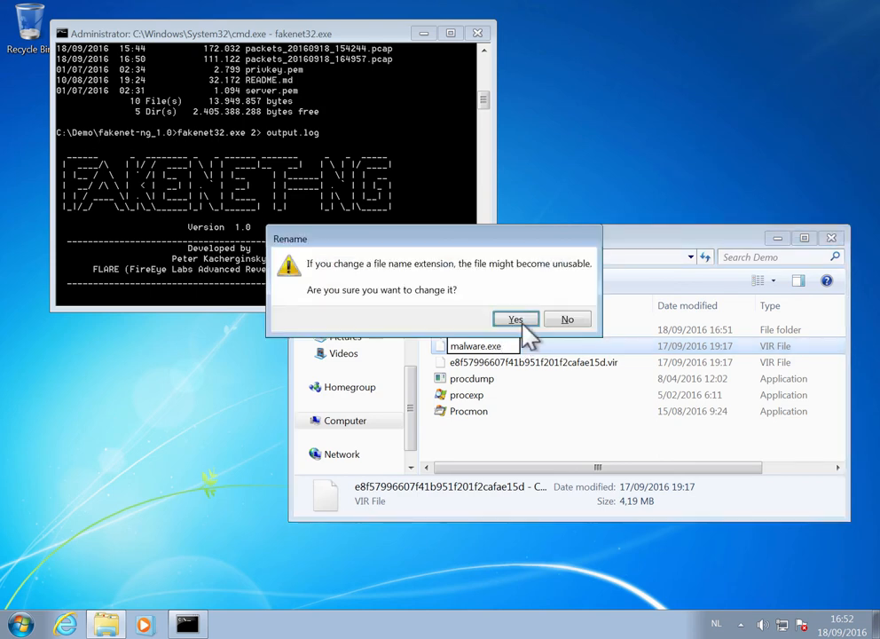
left_click(514, 318)
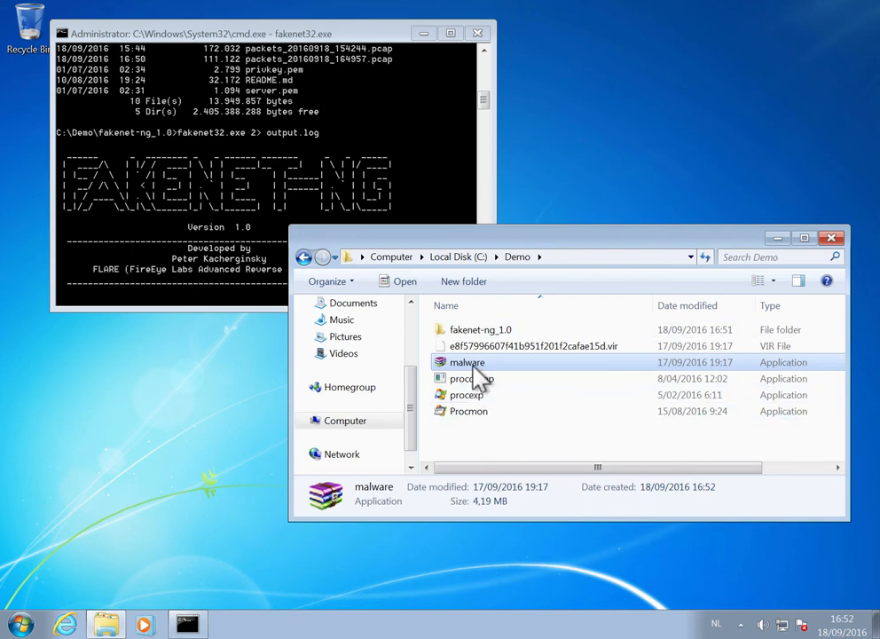
Run malware.exe as administrator and dismiss its Connection to server error dialogs.
double_click(466, 363)
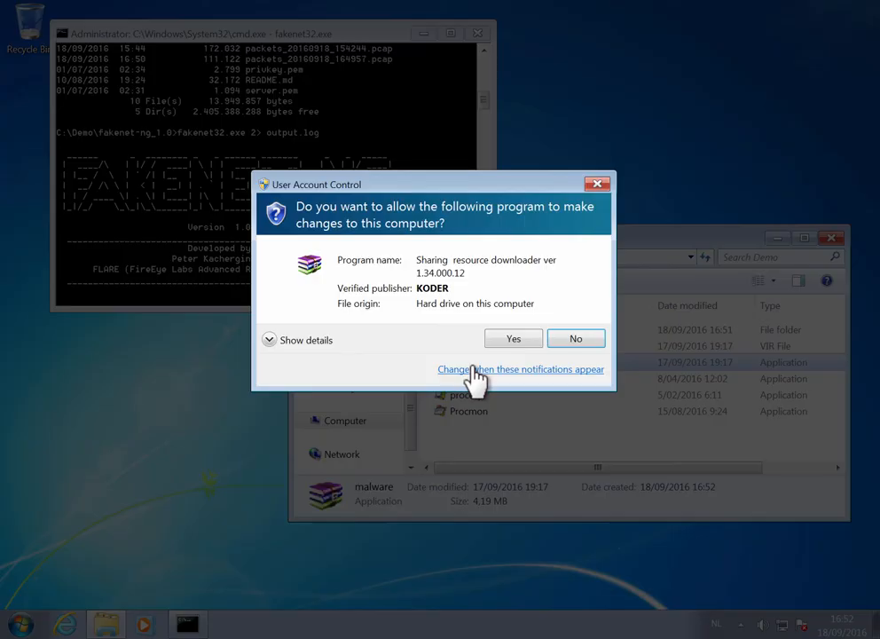
left_click(514, 338)
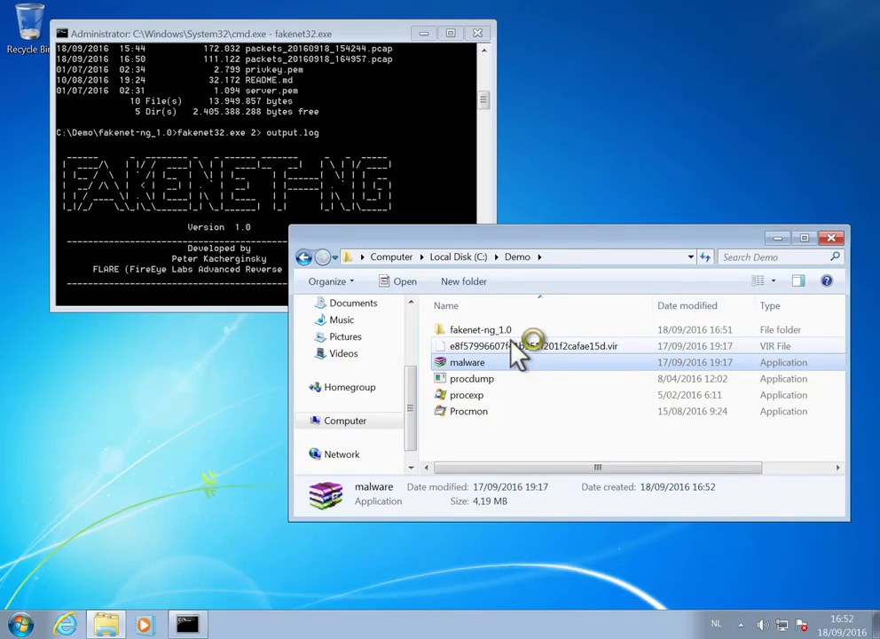
double_click(466, 361)
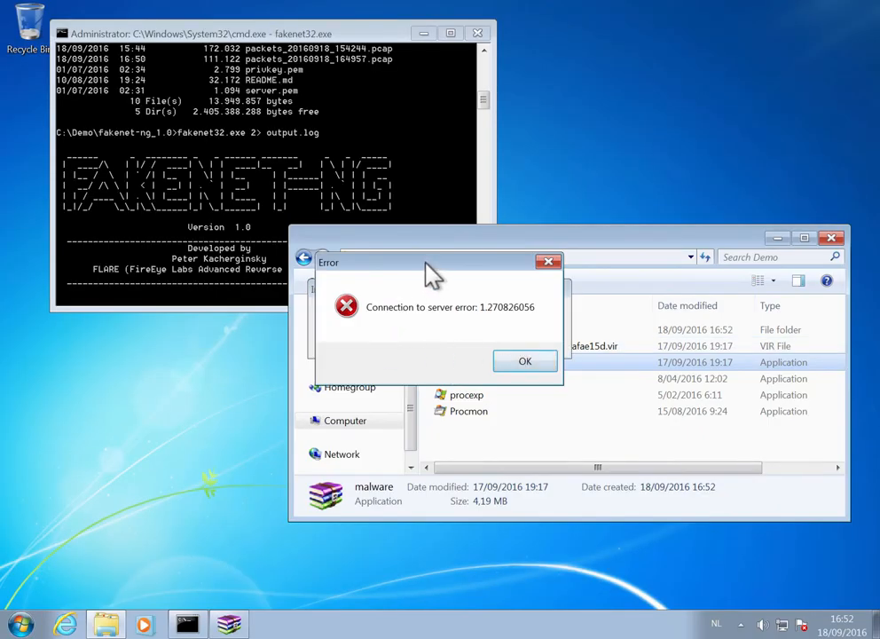
left_click(526, 361)
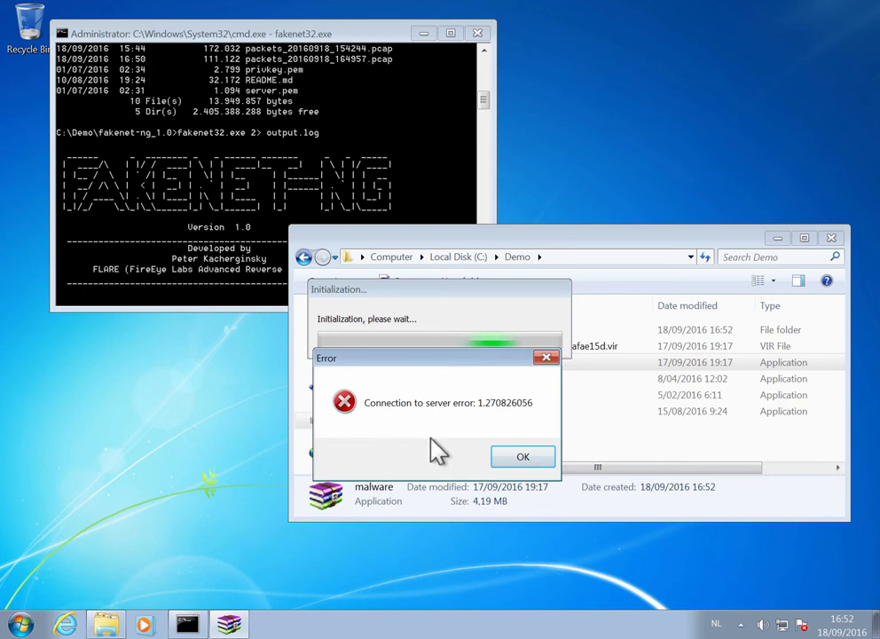
mouse_move(519, 469)
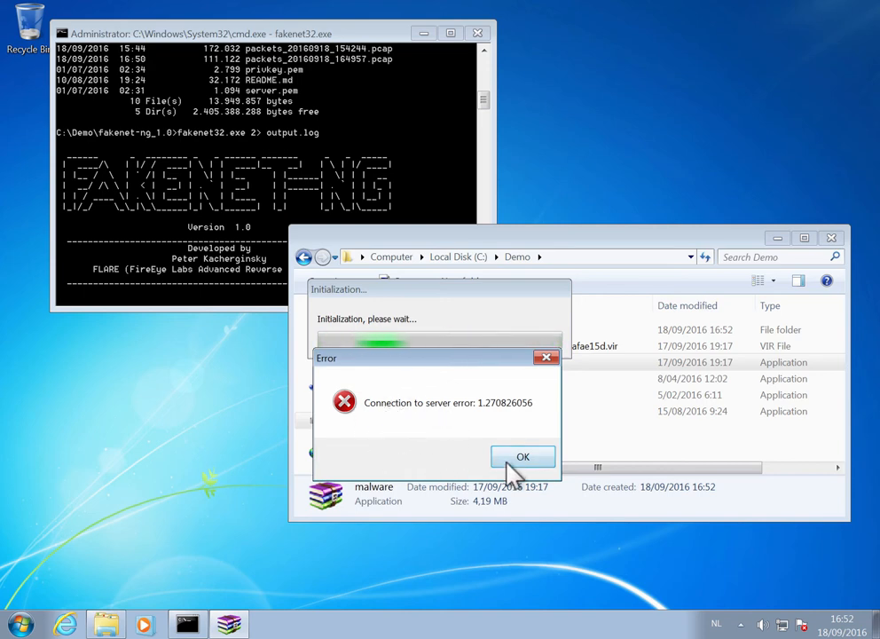
left_click(523, 457)
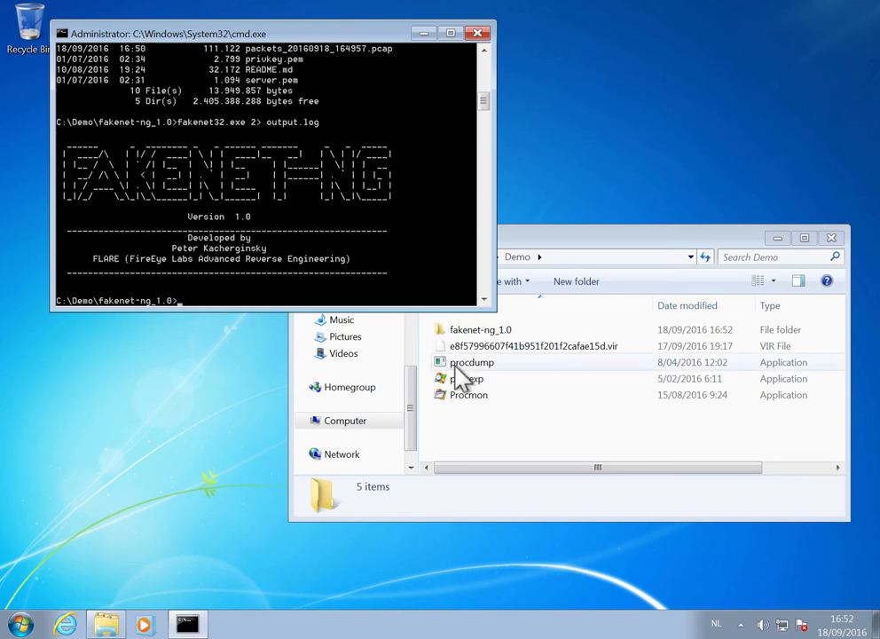
Open output.log from the fakenet-ng_1.0 folder in Notepad.
left_click(480, 330)
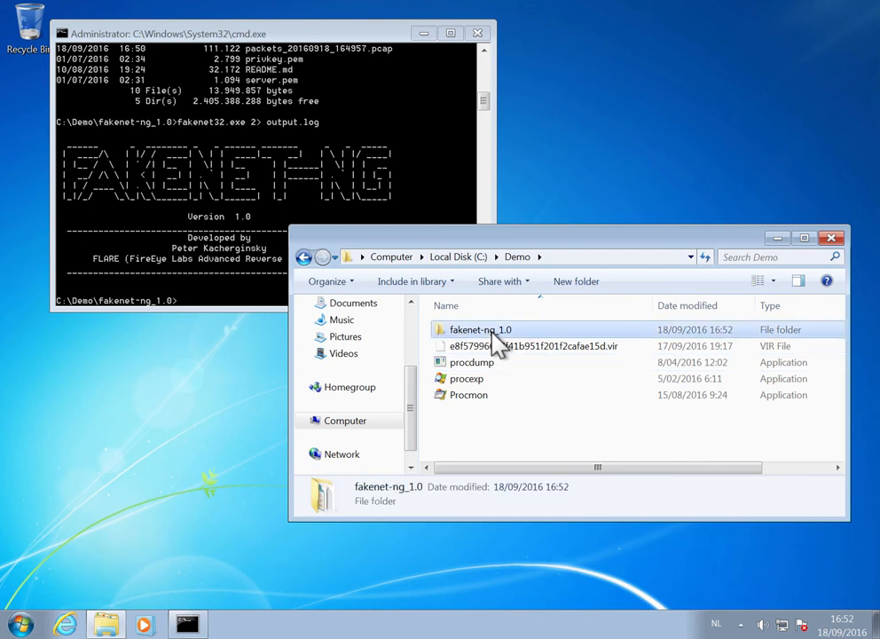
double_click(480, 329)
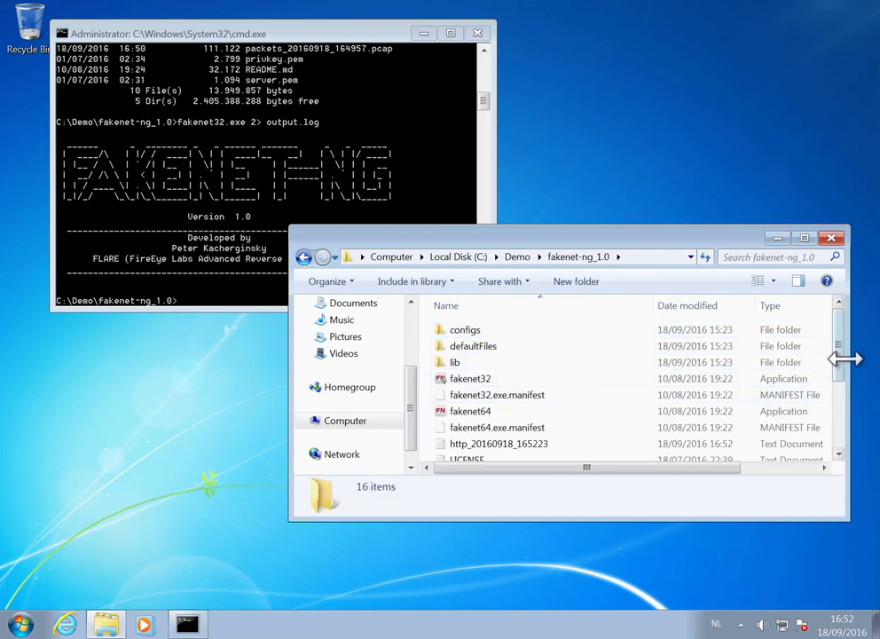
scroll("down", 3)
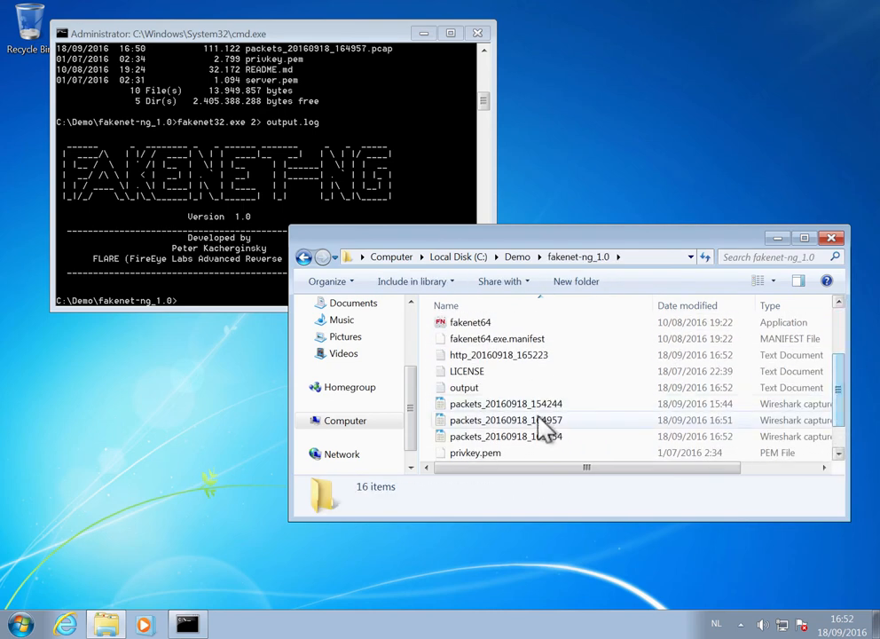
double_click(463, 387)
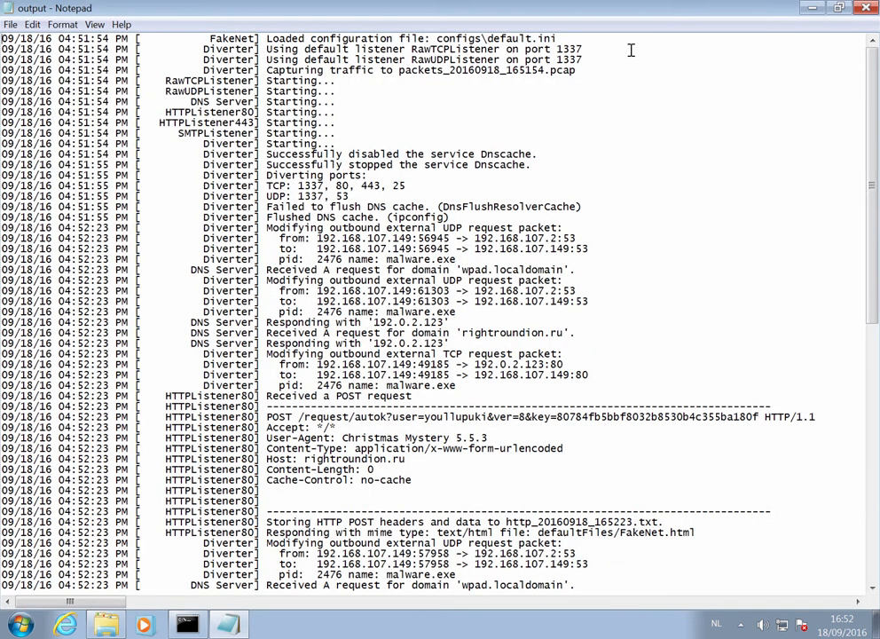
mouse_move(574, 274)
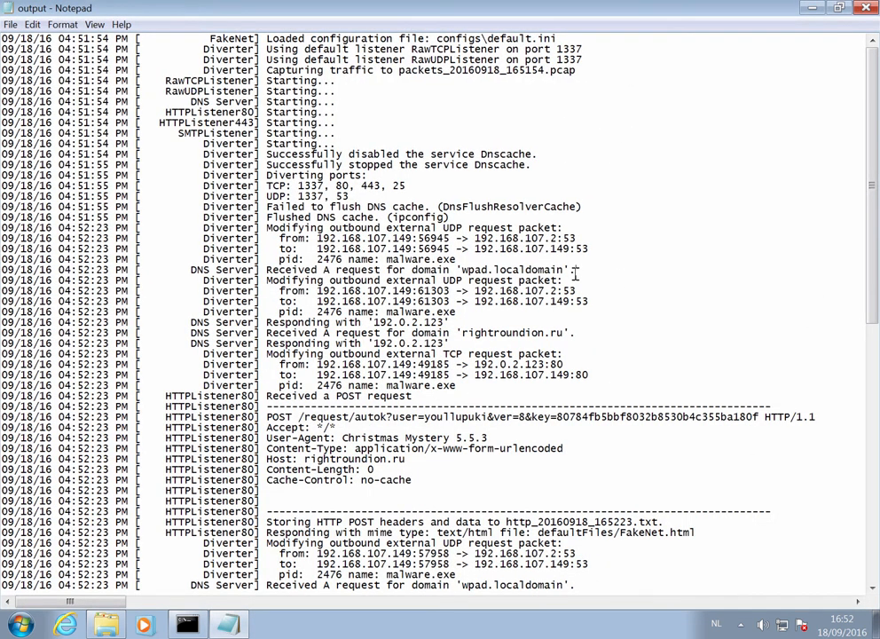
mouse_move(515, 228)
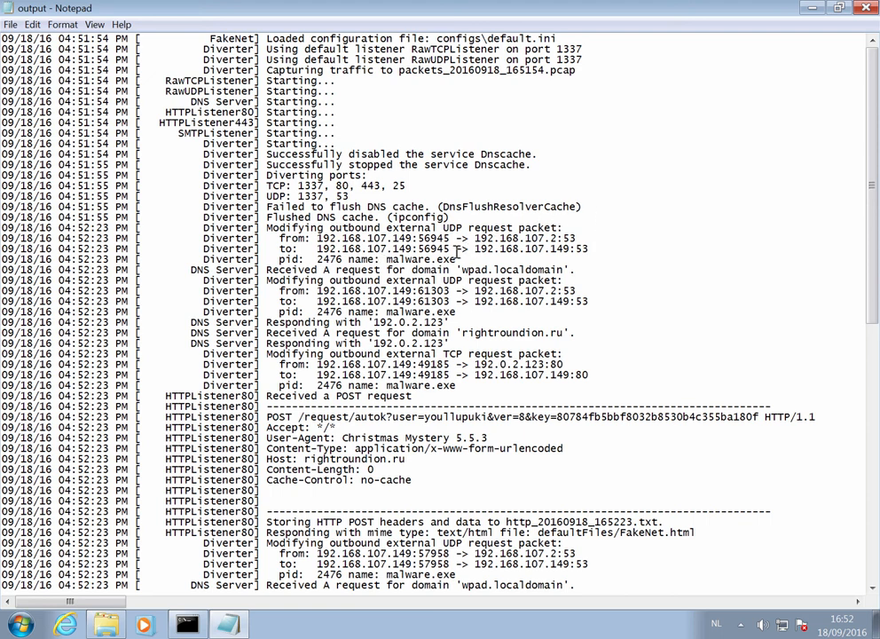
mouse_move(534, 270)
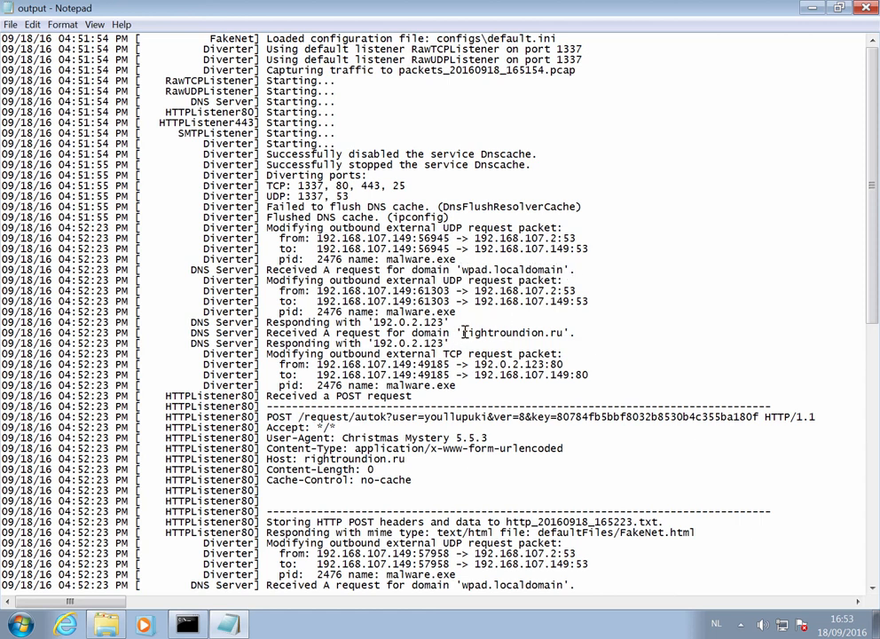
Highlight the domain rightroundion.ru, then the User-Agent value Christmas Mystery 5.5.3 in output.log.
double_click(509, 332)
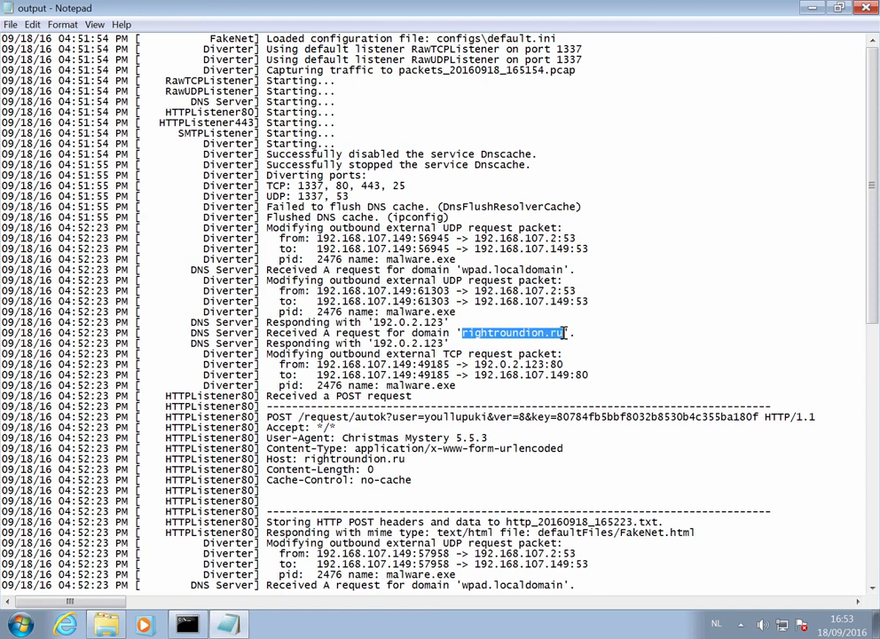
left_click(558, 333)
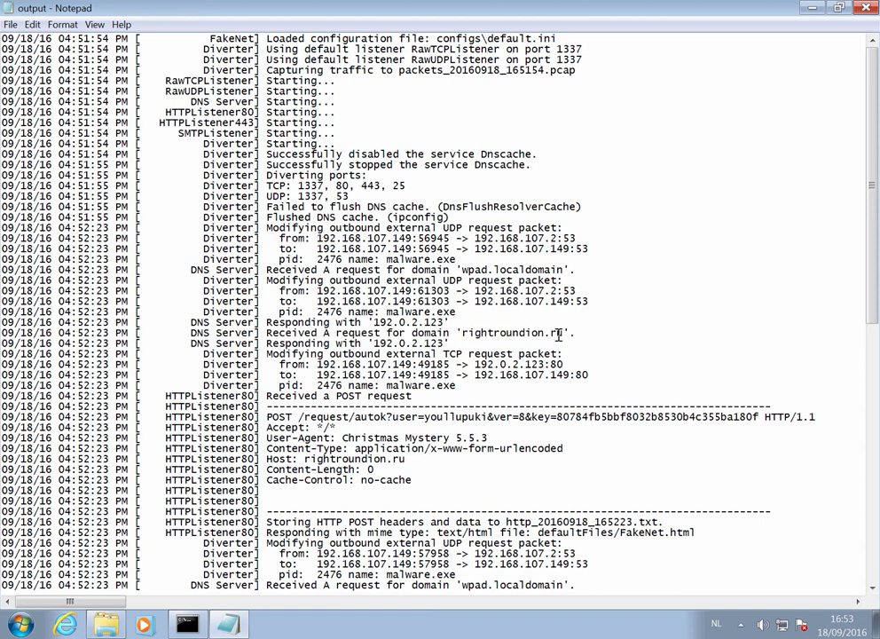
mouse_move(579, 350)
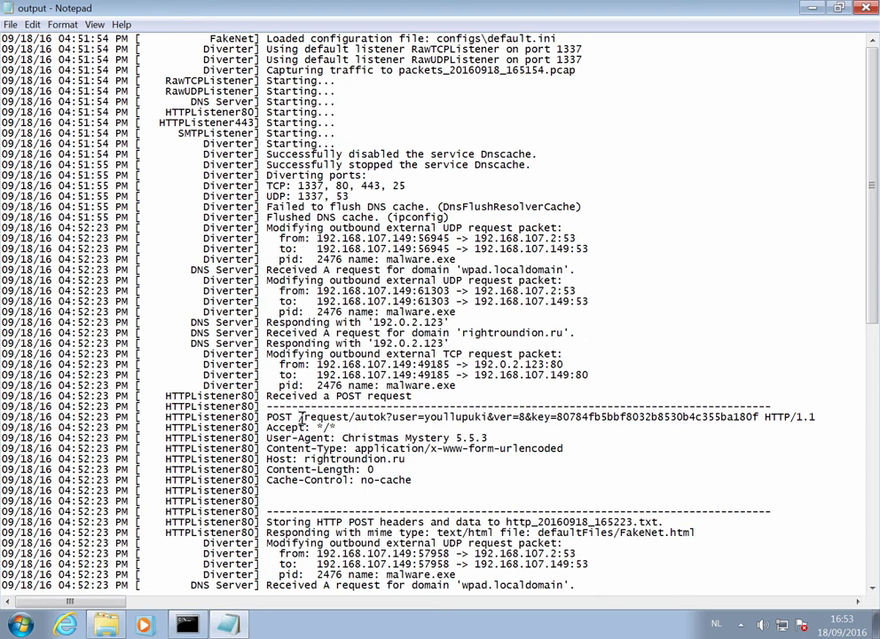
left_click_drag(300, 416, 559, 416)
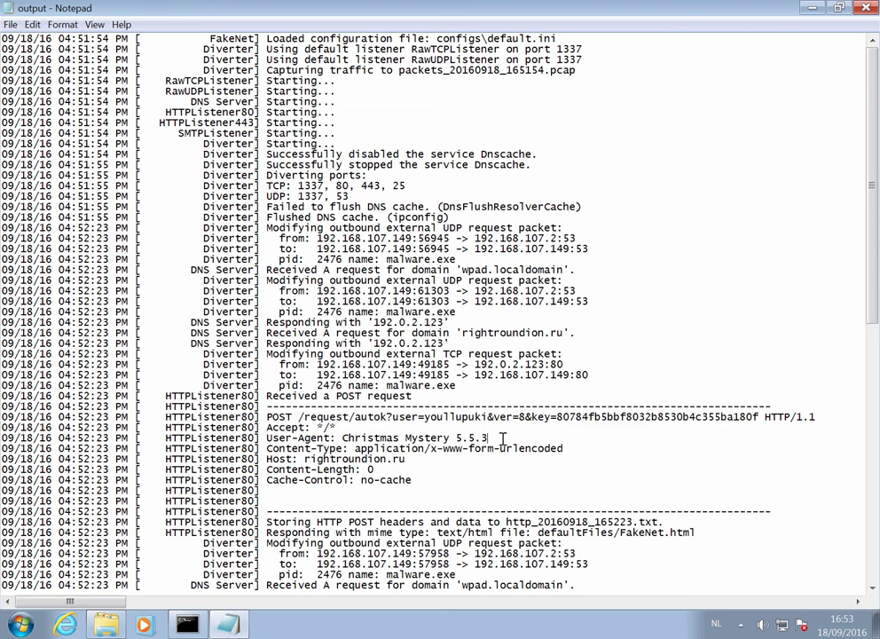
left_click_drag(373, 437, 486, 437)
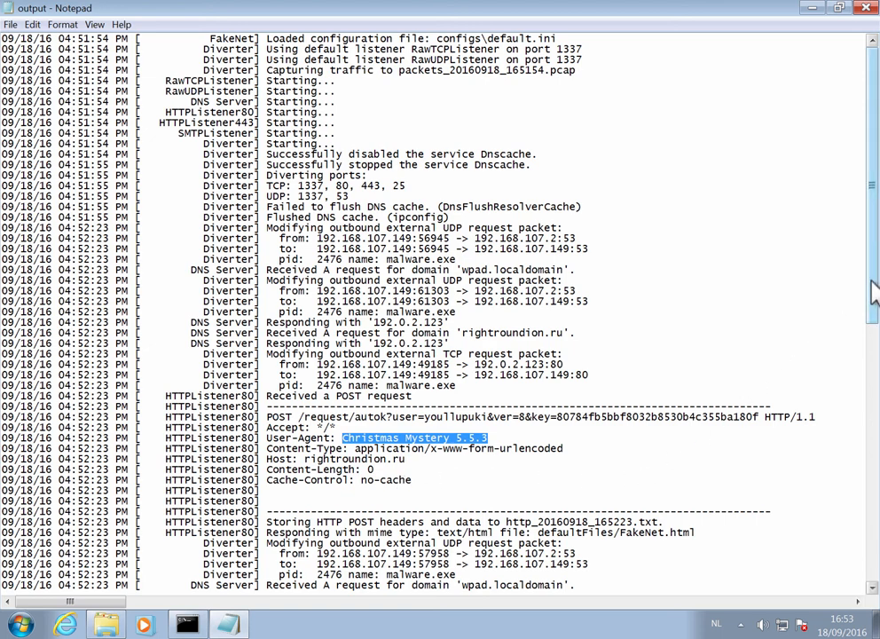
scroll("down", 3)
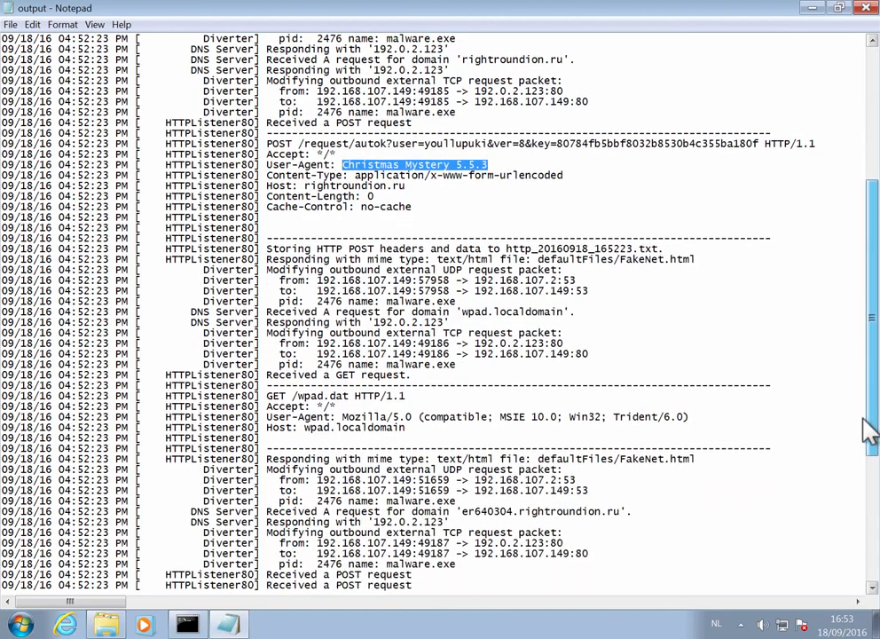
scroll("down", 3)
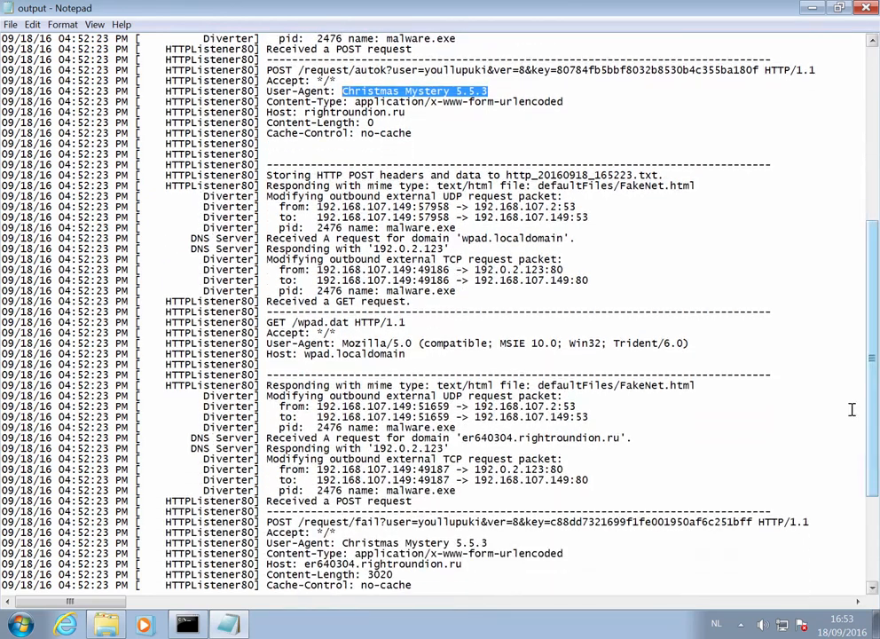
mouse_move(493, 503)
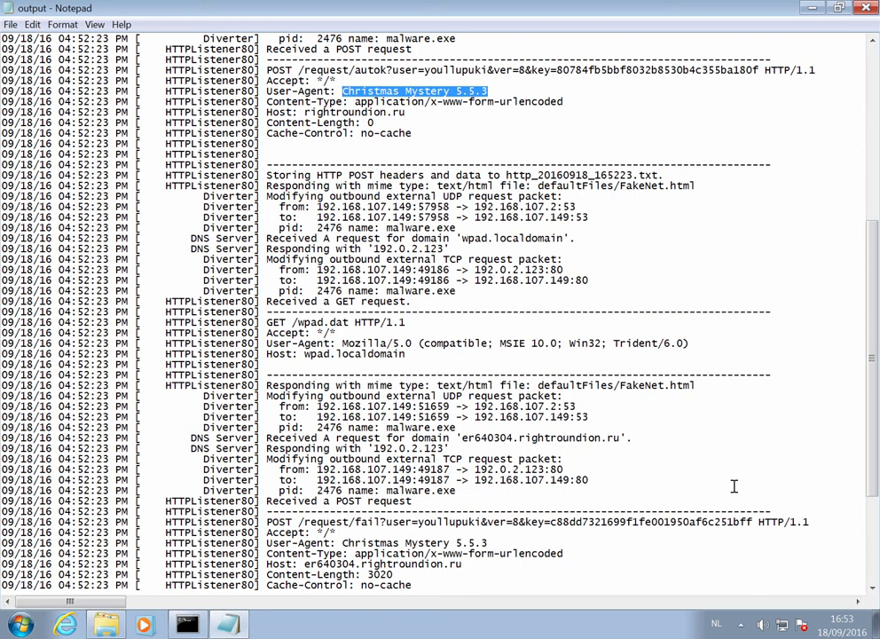
scroll("down", 3)
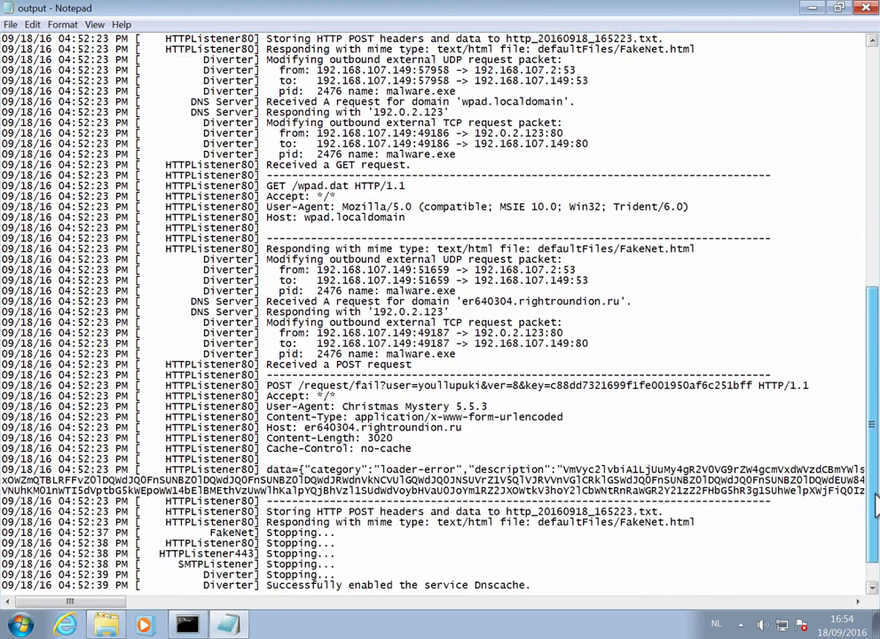
scroll("down", 3)
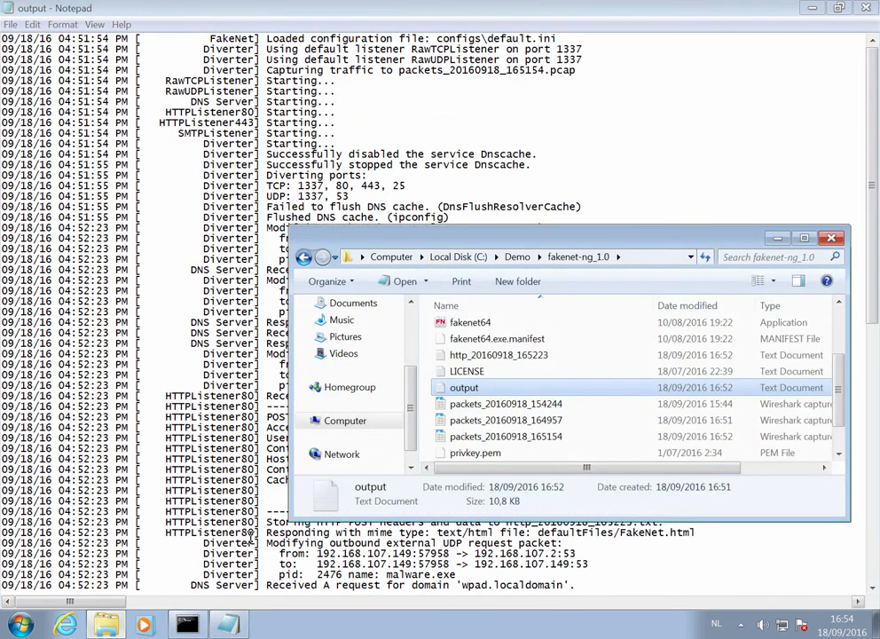
mouse_move(821, 382)
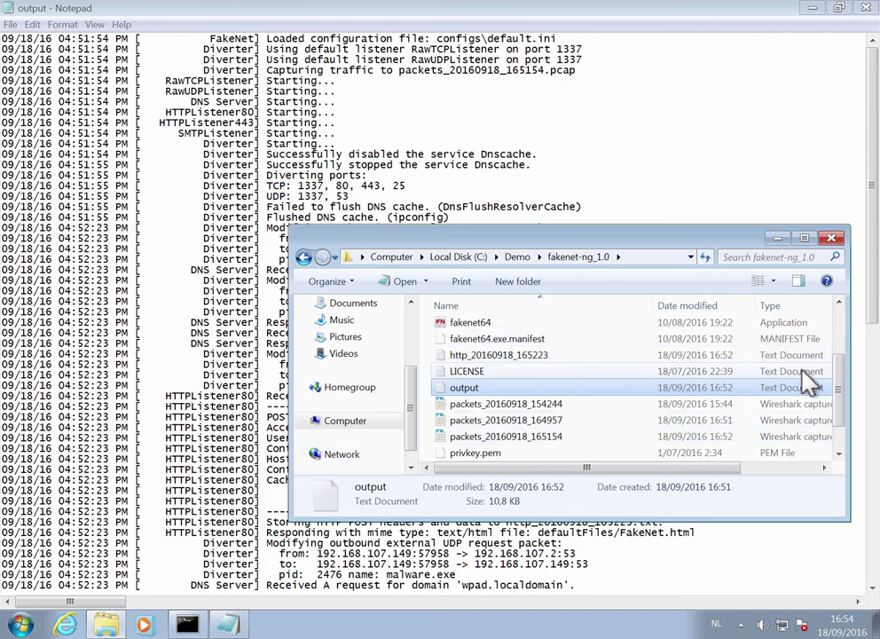
Open packets_20160918_165154.pcap from the fakenet-ng_1.0 folder in Wireshark.
scroll("down", 3)
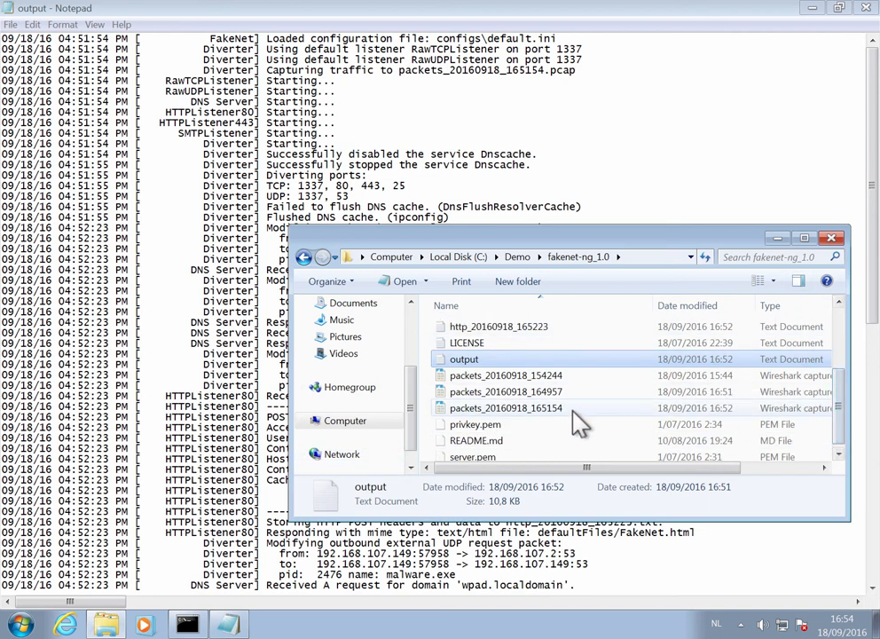
left_click(505, 407)
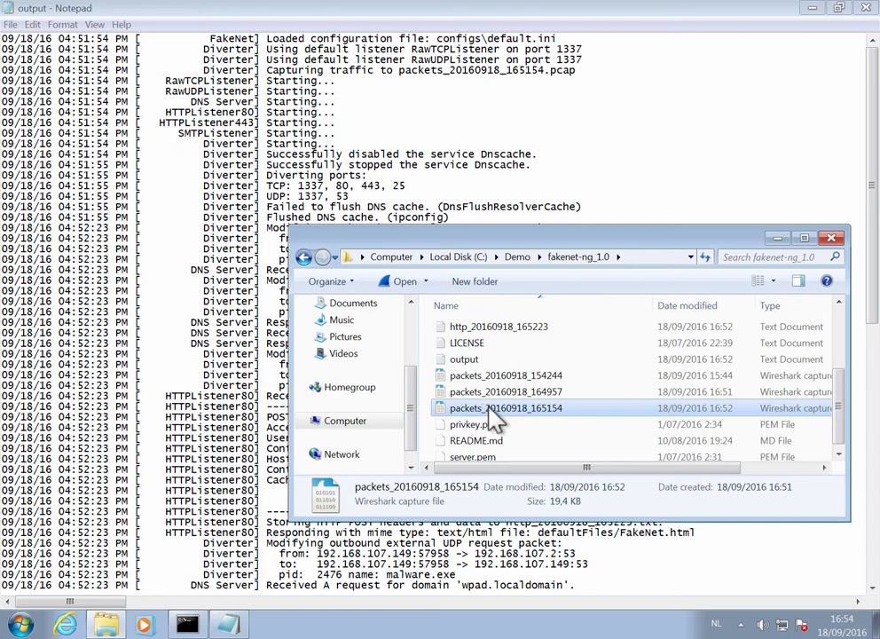
mouse_move(531, 413)
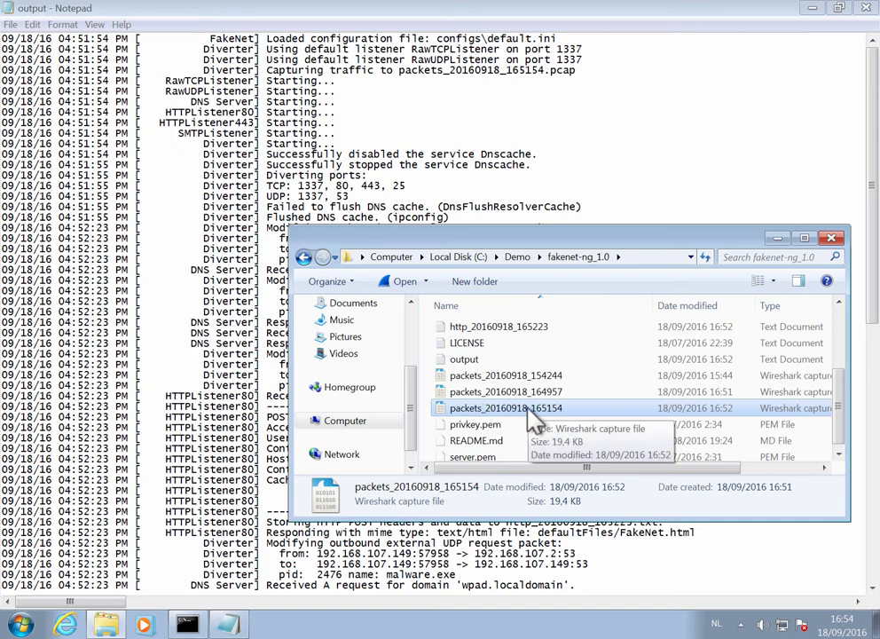
double_click(498, 408)
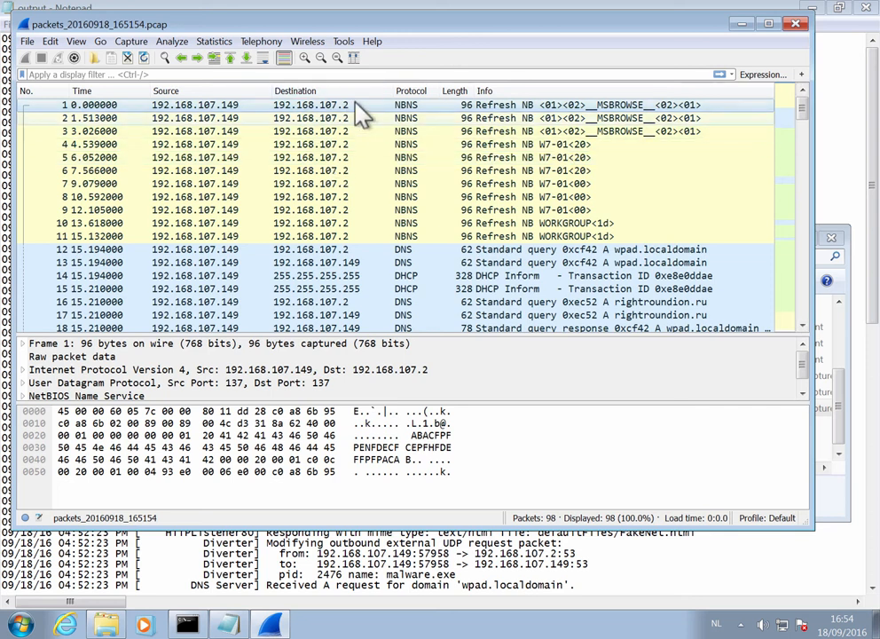
Filter the capture to dns, then to http, and bring up actions for the autok POST packet 26.
type("dns")
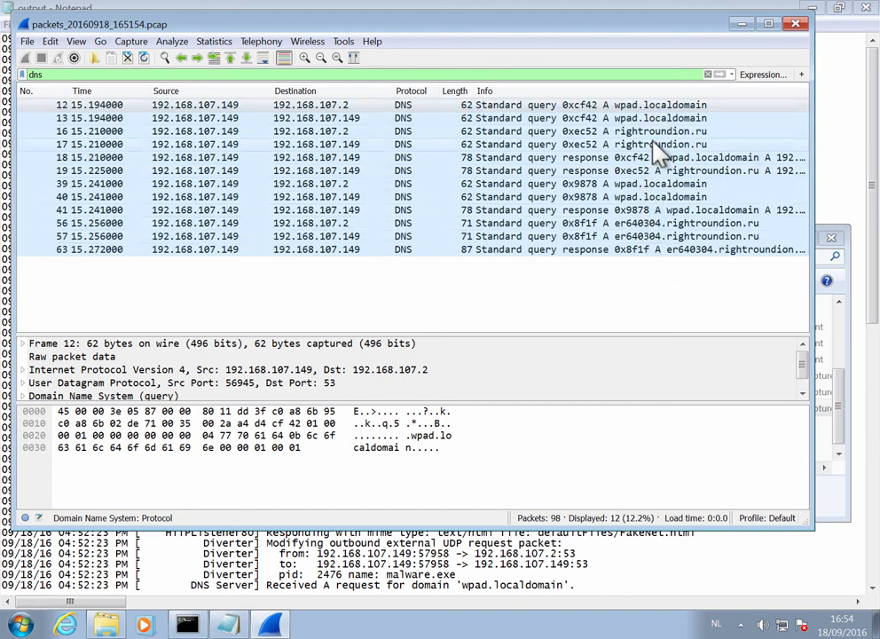
mouse_move(574, 118)
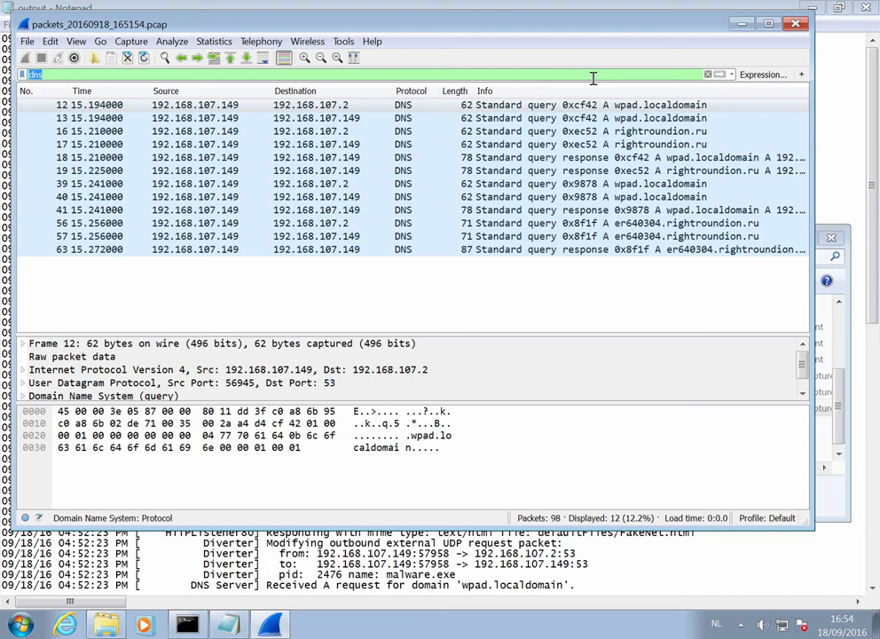
type("http")
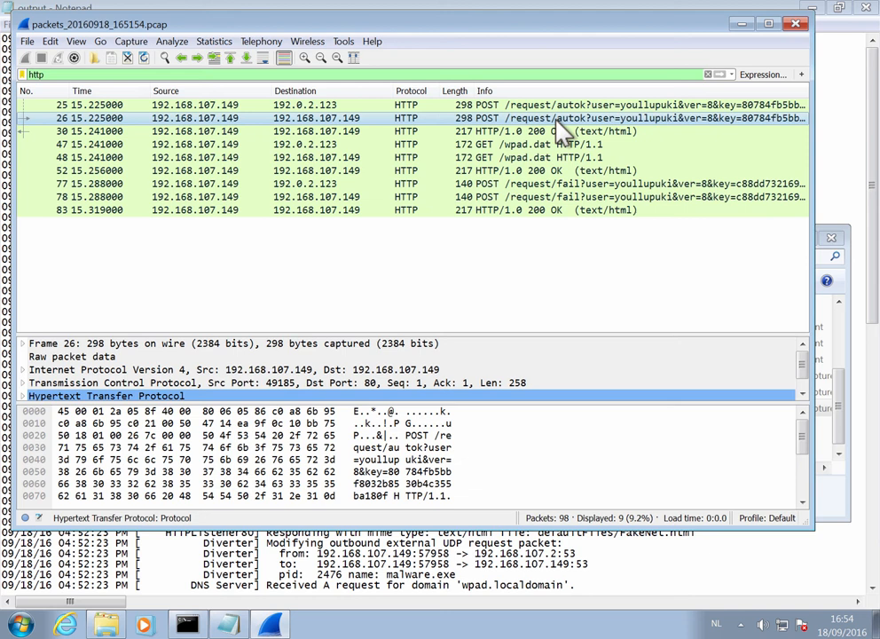
right_click(559, 117)
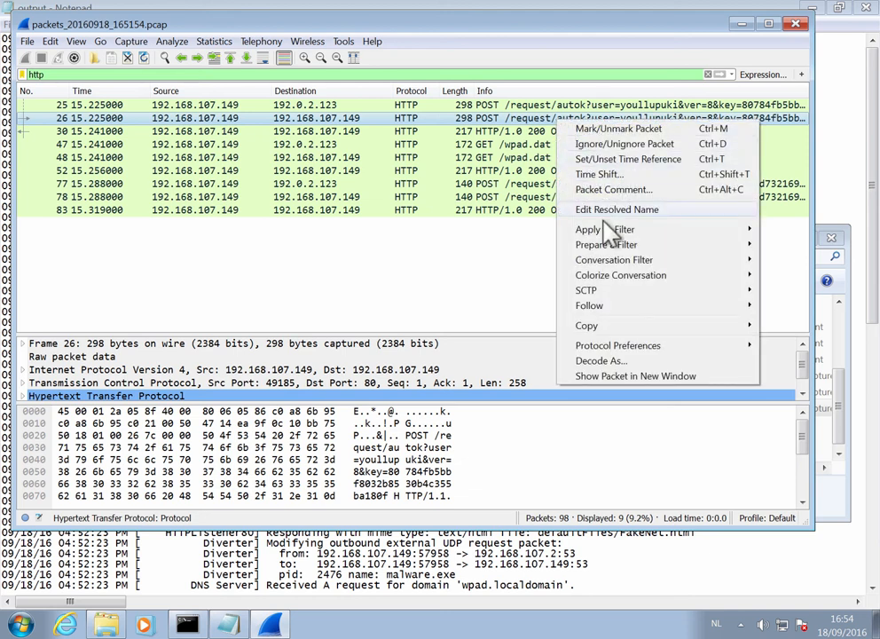
mouse_move(589, 305)
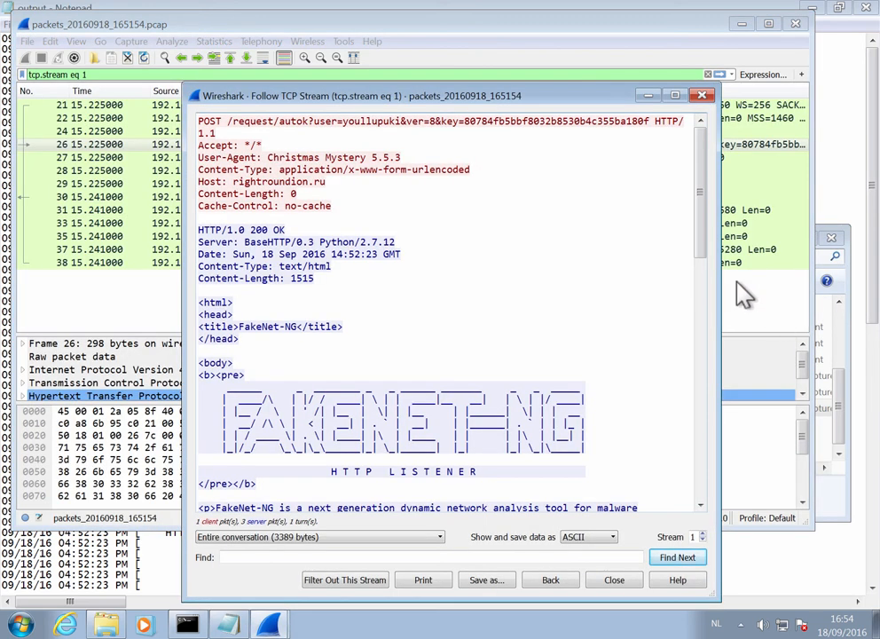
Scroll through the followed TCP stream of the autok POST and FakeNet-NG's HTML reply.
scroll("down", 3)
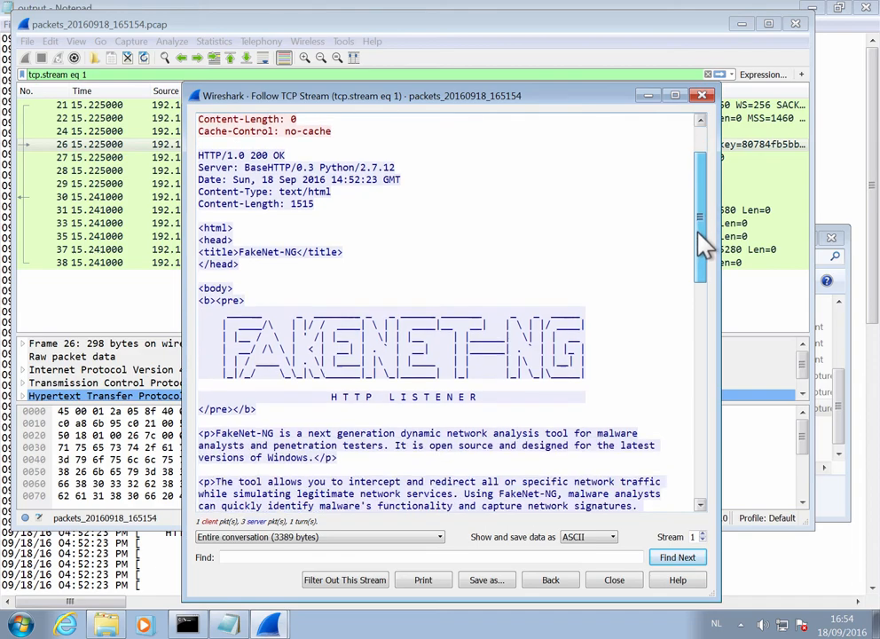
scroll("down", 3)
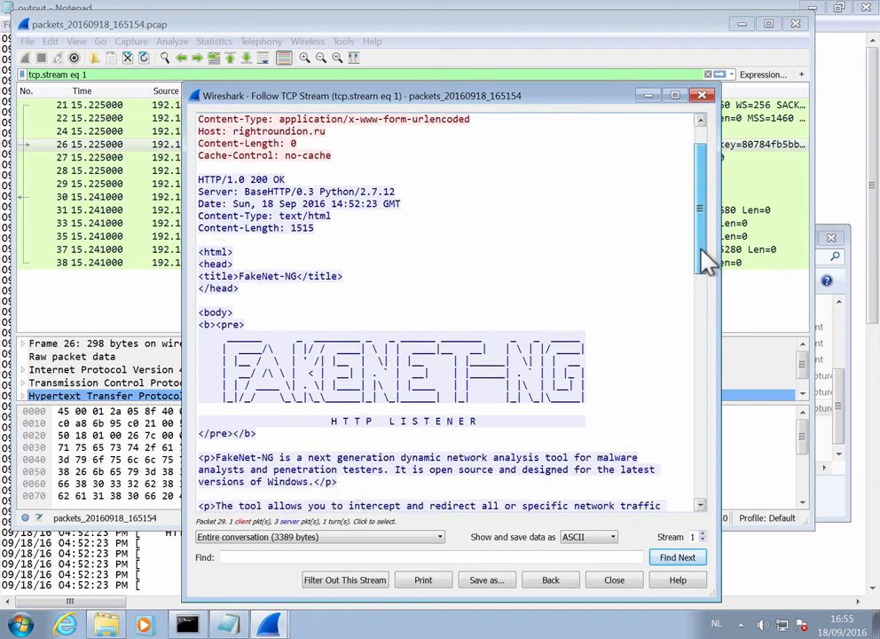
scroll("down", 3)
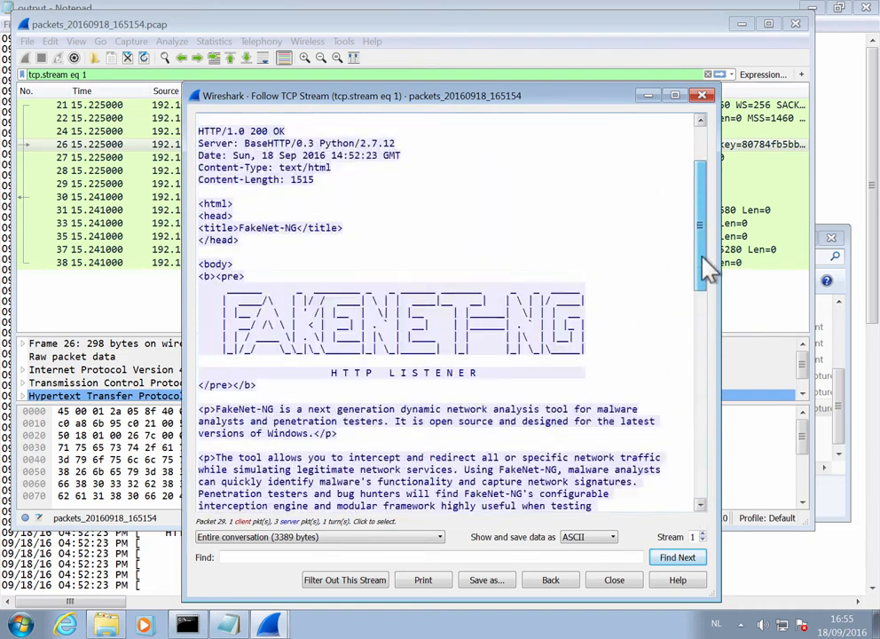